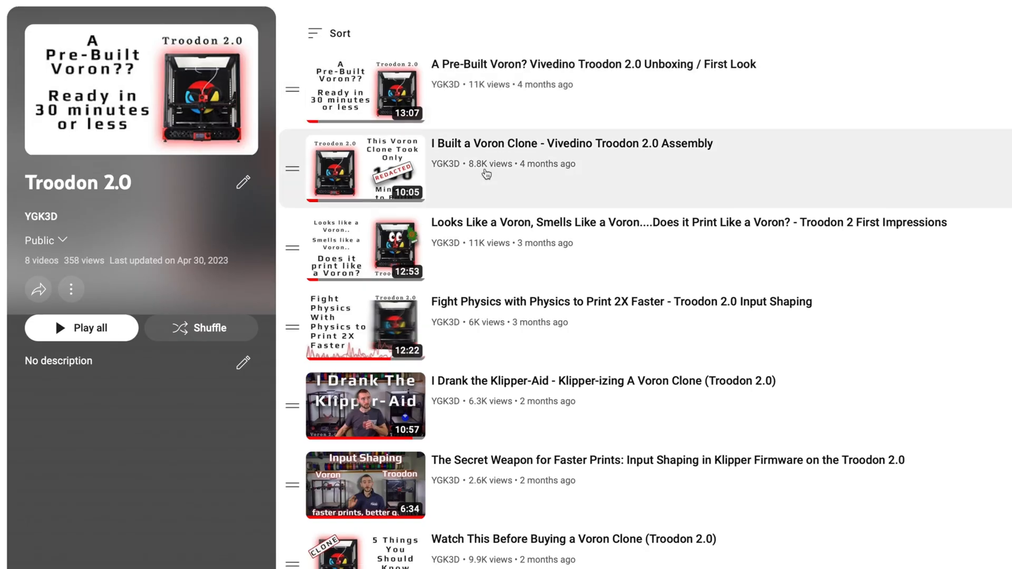
- Add the Troodon 2.0 - RRF printer with 0.4mm nozzle, then load Configure Wifi.gcode from the NO NAME drive
scroll("down", 3)
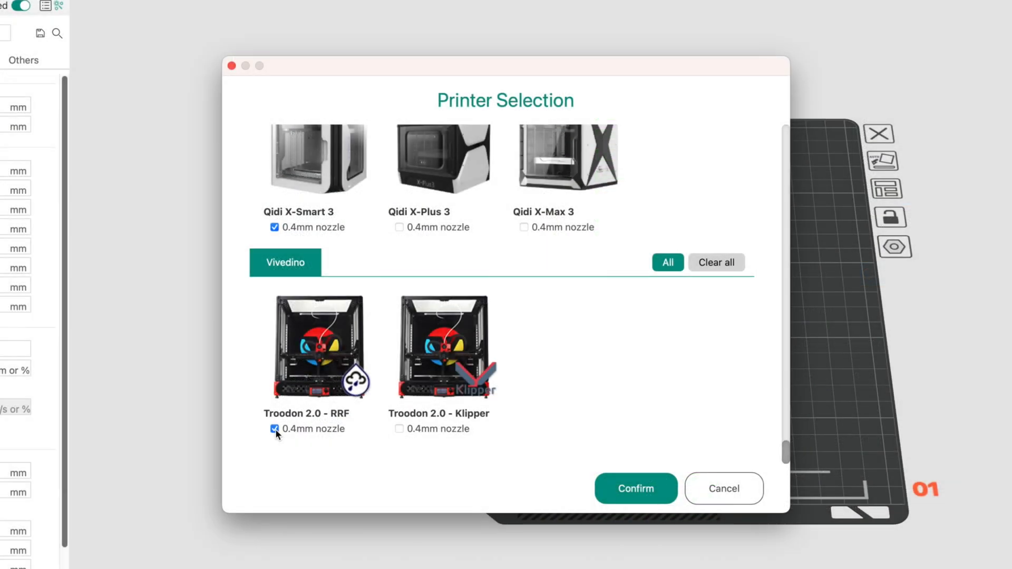
left_click(636, 489)
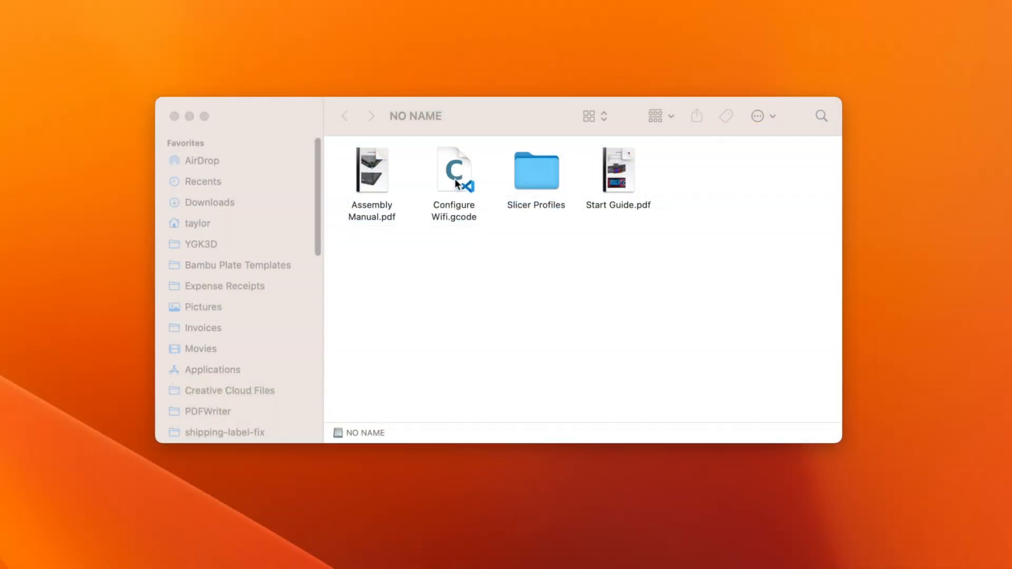
double_click(455, 169)
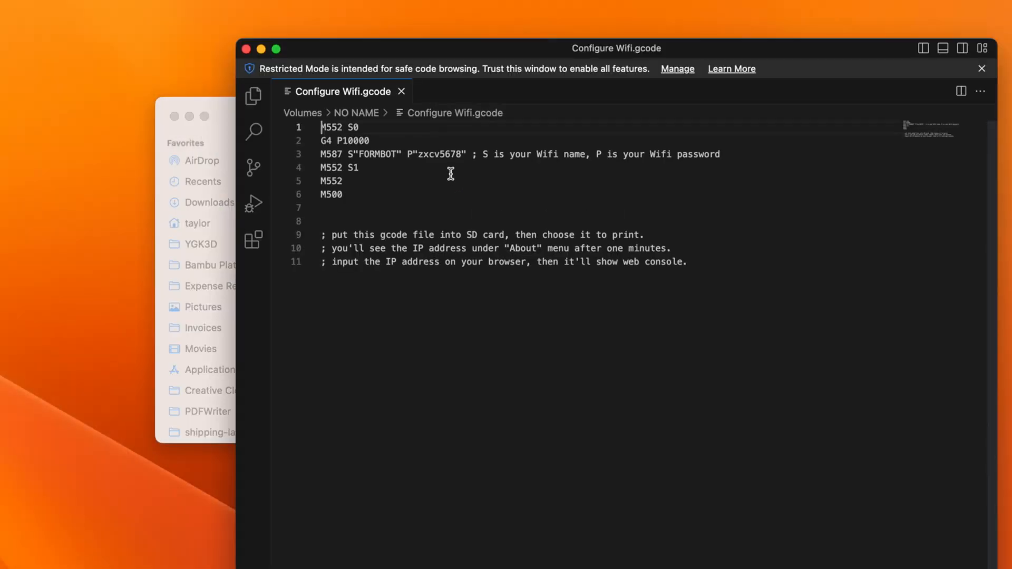
- Review the M587 Wi-Fi name and password line in Configure Wifi.gcode
double_click(381, 154)
type("192.168.1.")
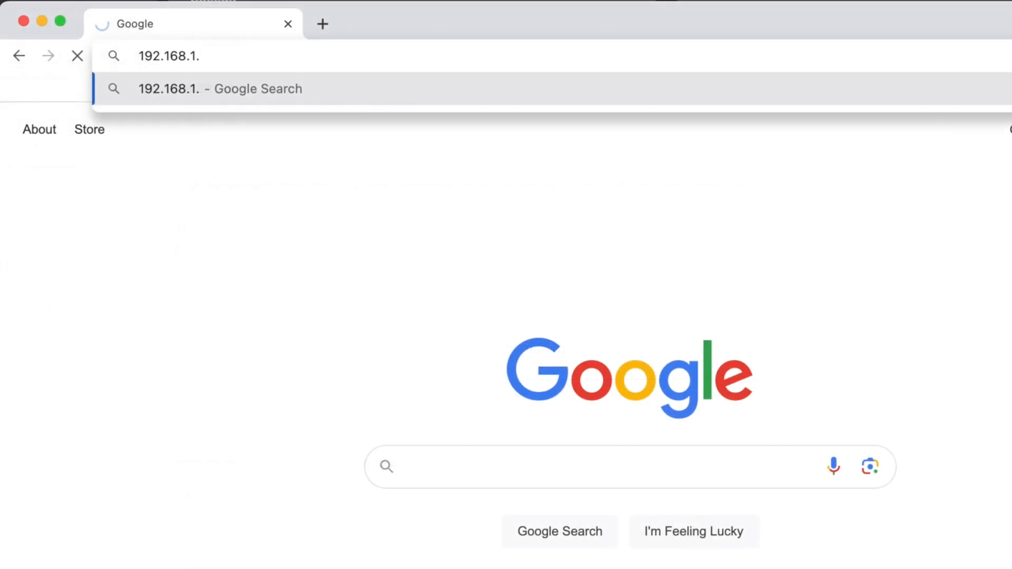
- Go to the printer's 192.168.1.x address, then the teamgloomy.github.io site
type("teamgloomy.github.io")
key("Enter")
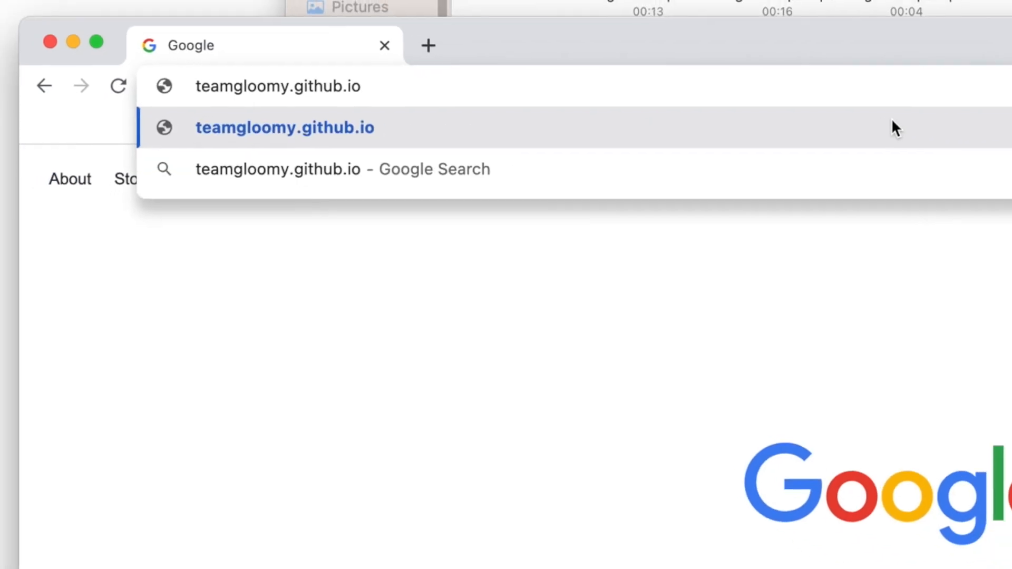
left_click(285, 127)
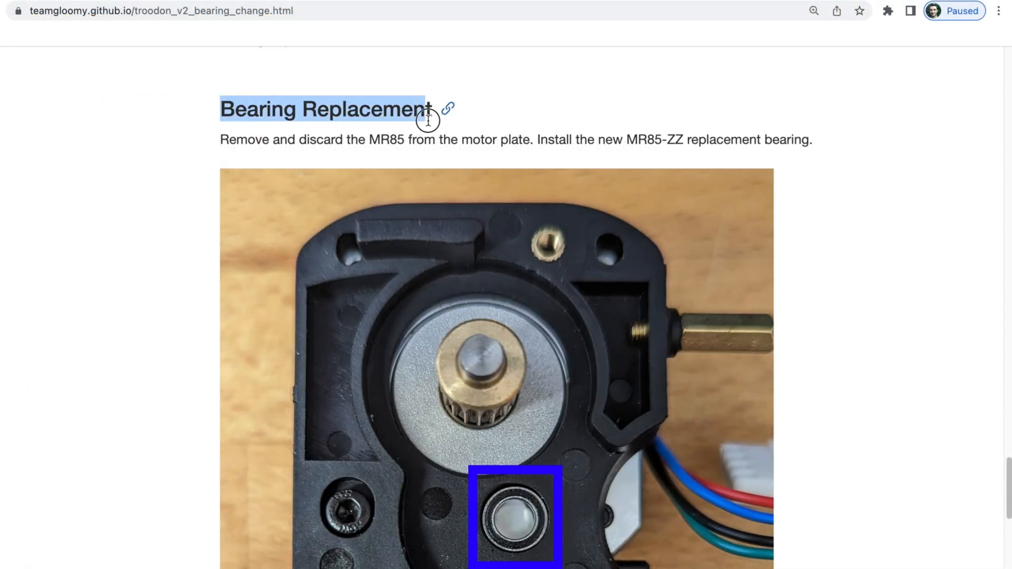
mouse_move(439, 128)
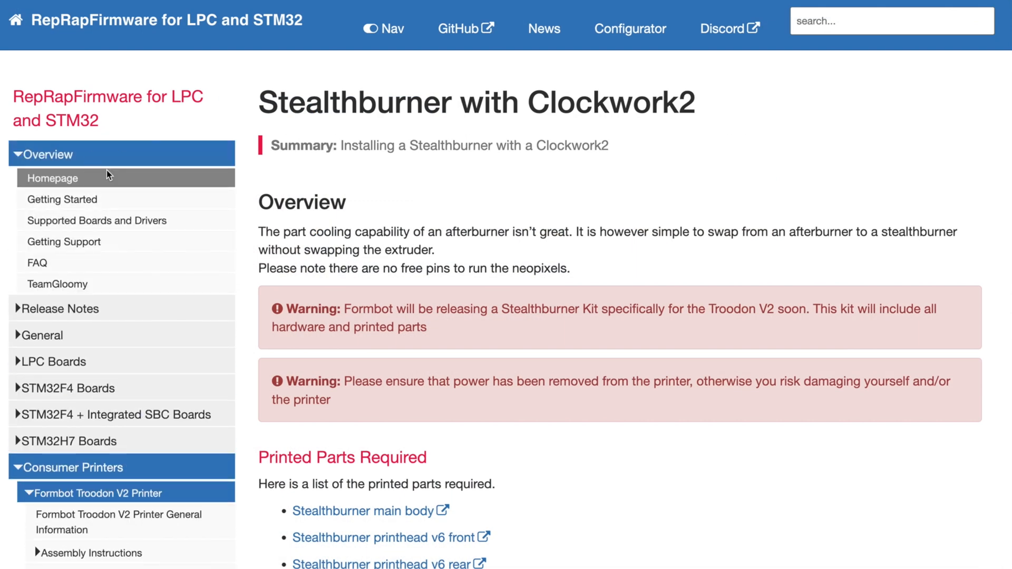
- From the wiki homepage, view the STM32 RepRapFirmware 3.4.5_104 release notes on GitHub
left_click(52, 177)
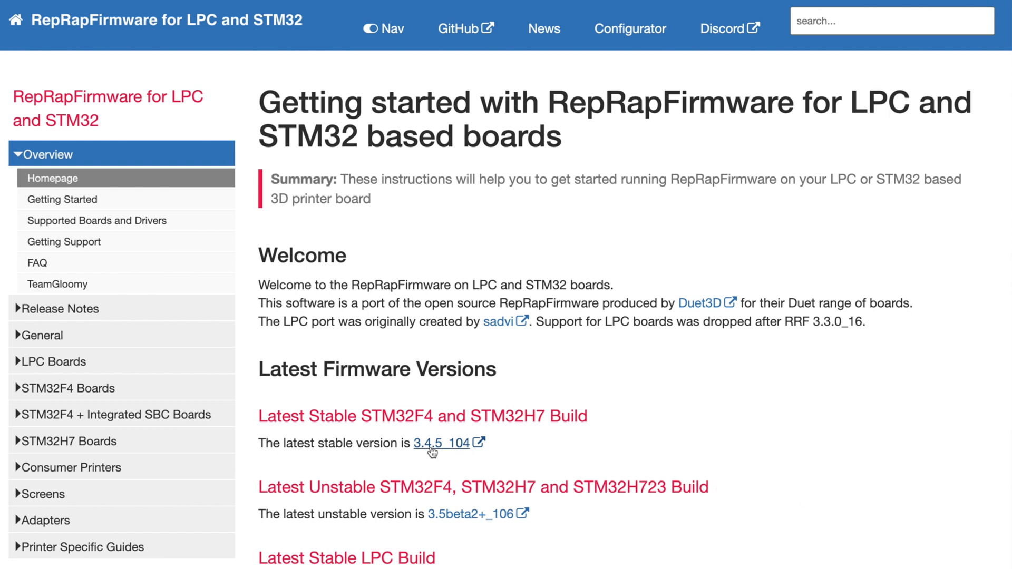
left_click(441, 444)
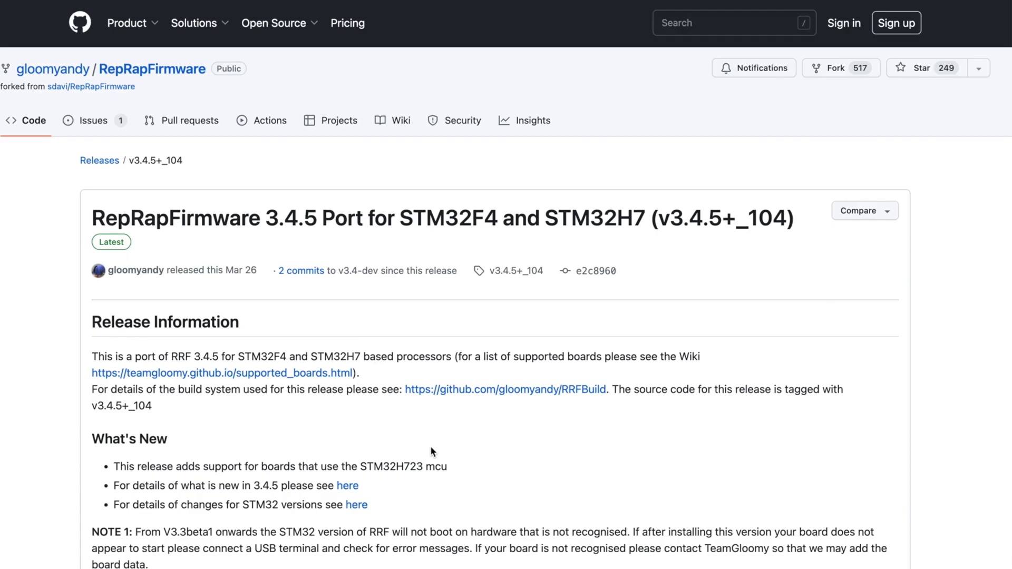
scroll("down", 3)
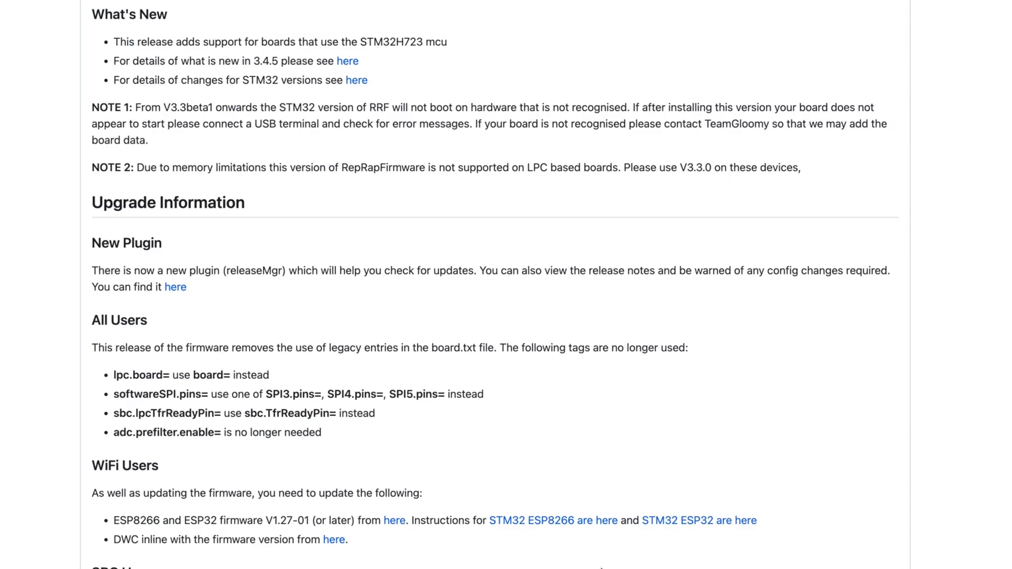
scroll("down", 3)
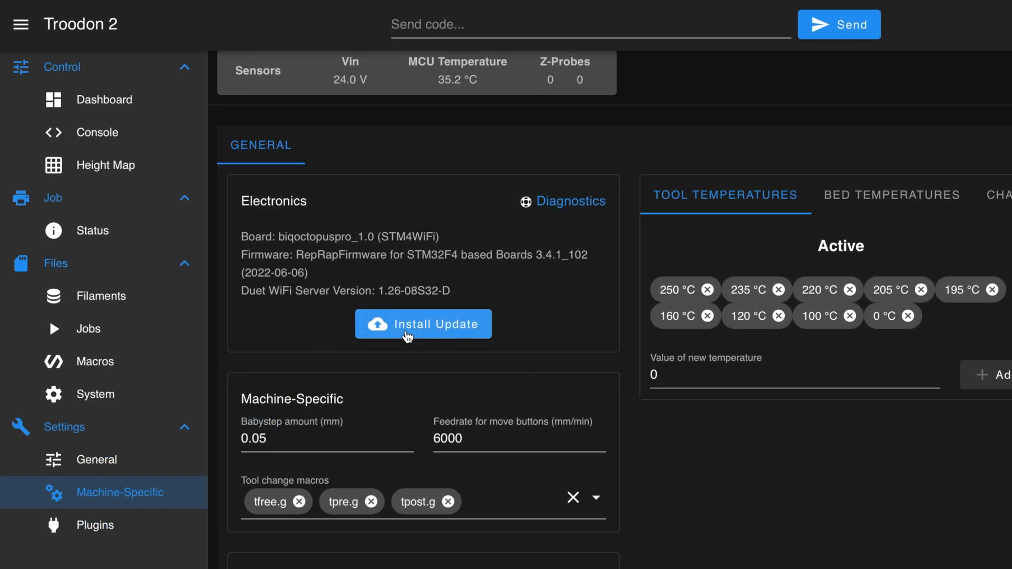
- Install the 3.4.5_104 firmware .bin, download DuetWebControl-SD.zip and upload it as system files
left_click(423, 324)
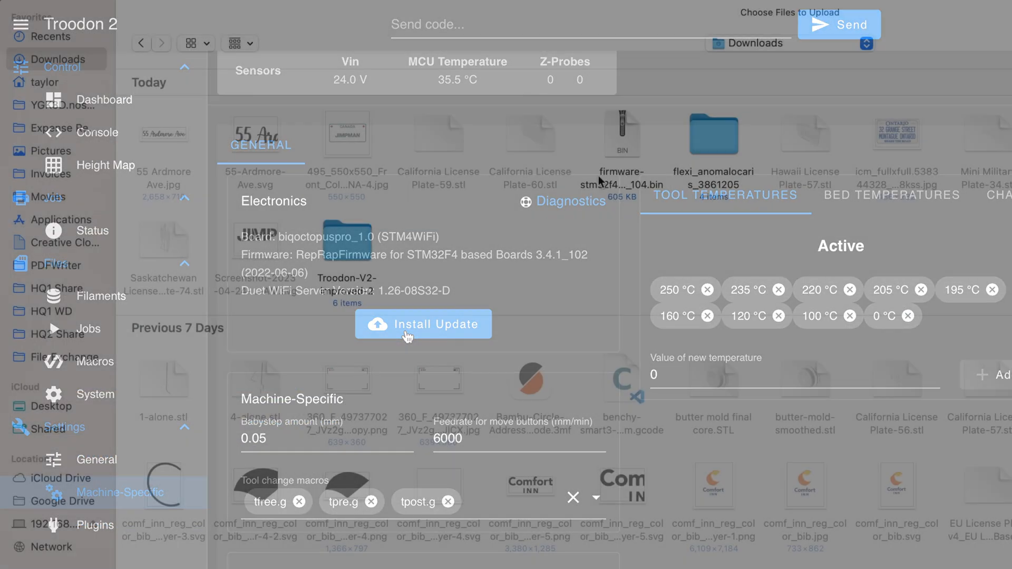
left_click(423, 324)
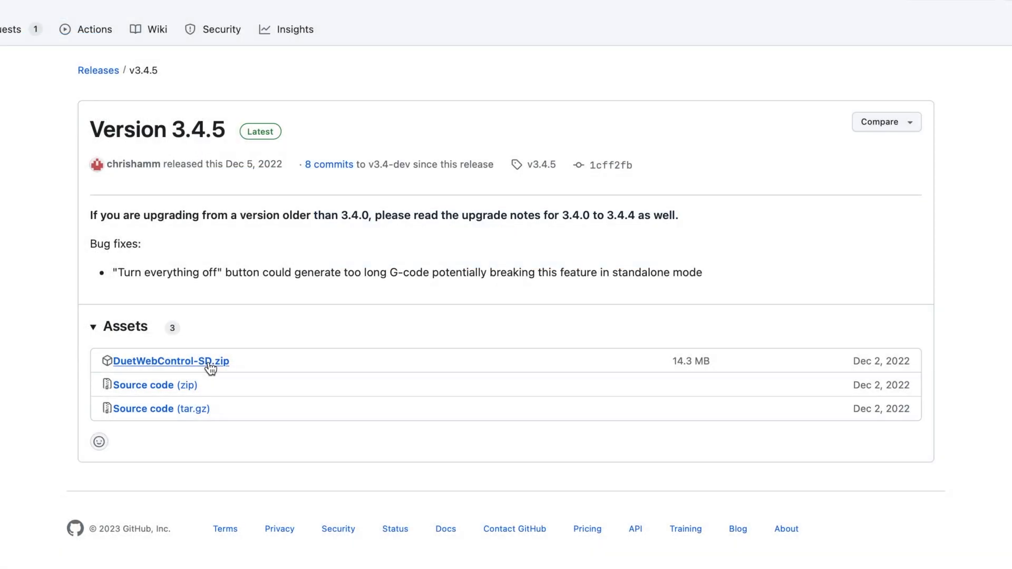
right_click(171, 361)
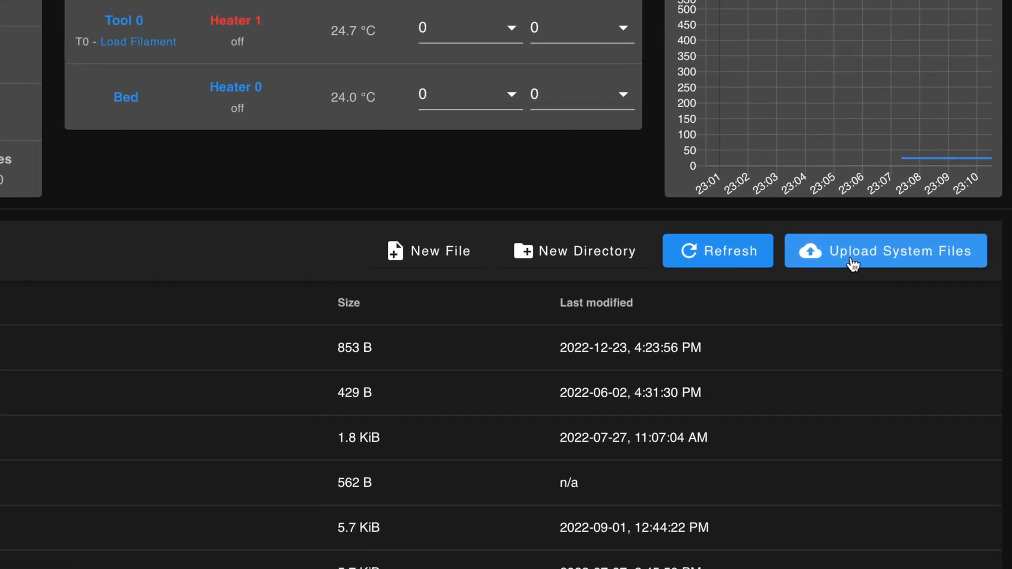
left_click(884, 251)
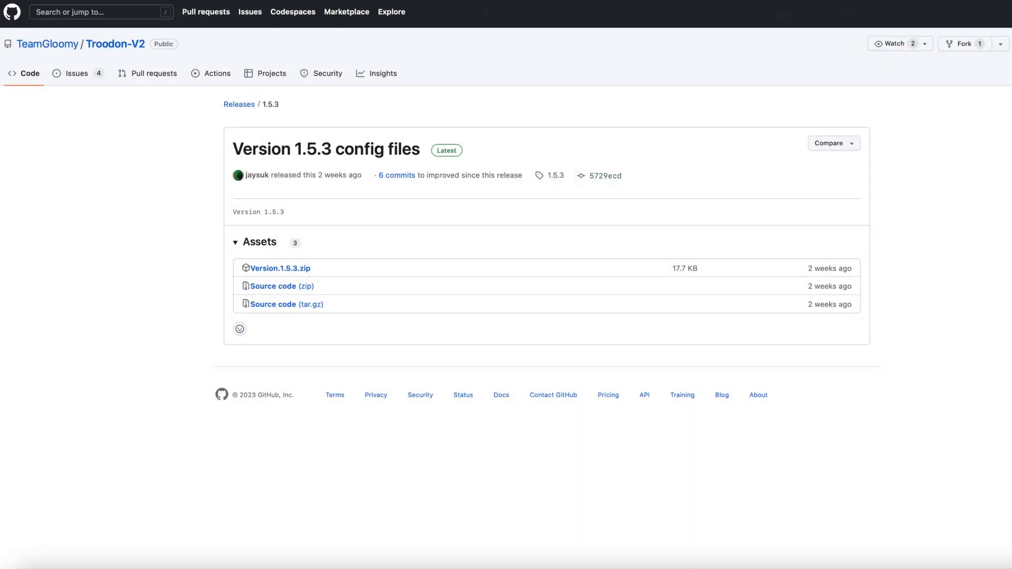
- Upload Version.1.5.3.zip config files to the system directory and restart the mainboard
right_click(282, 268)
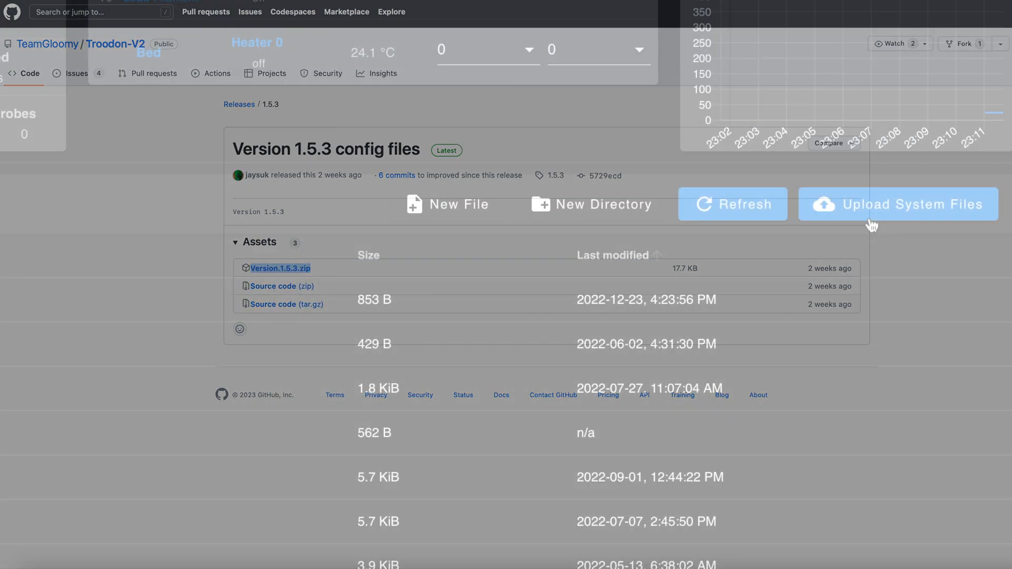
left_click(897, 203)
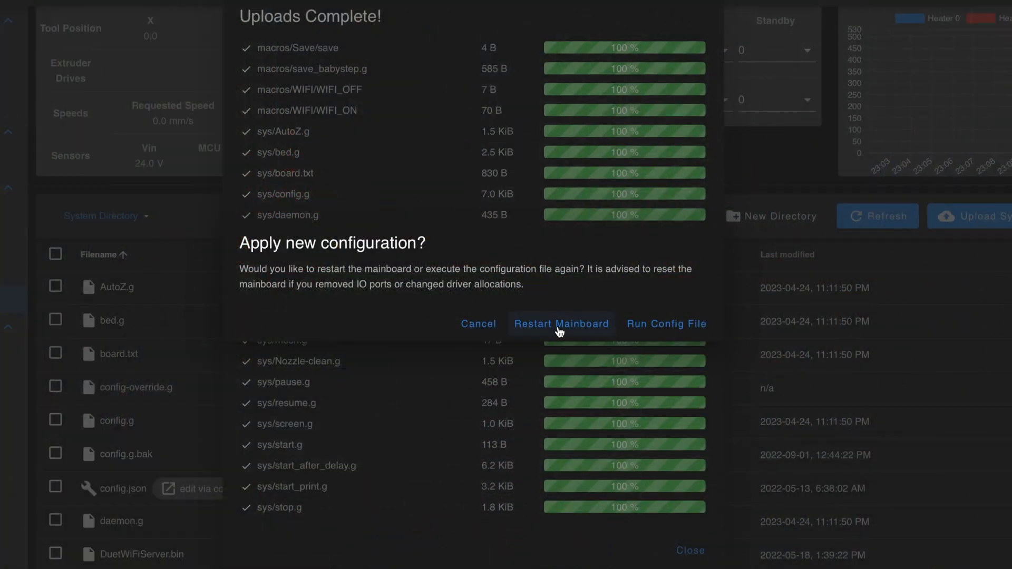
left_click(561, 323)
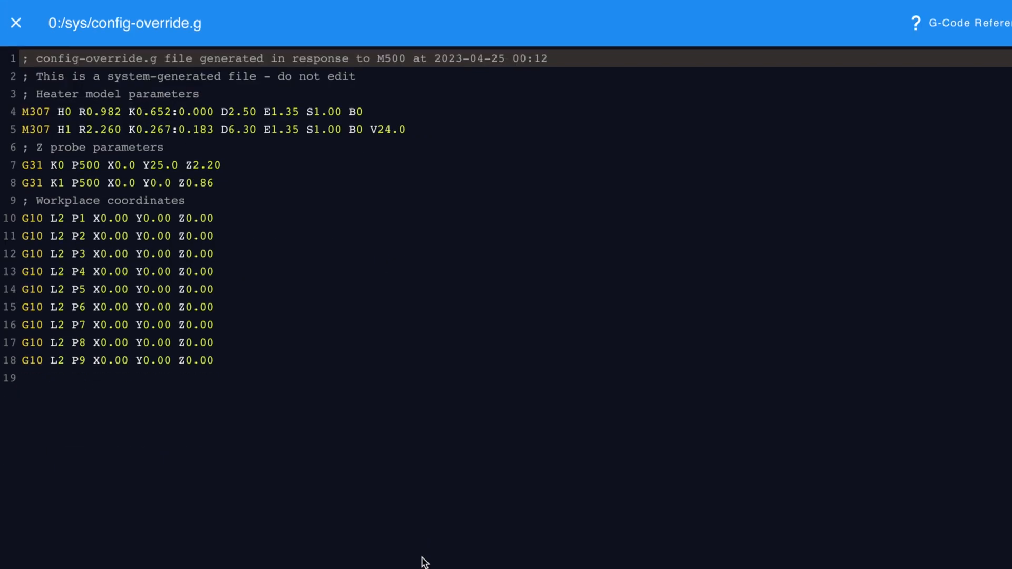
- View the two G31 Z probe parameter lines in sys/config-override.g and close the editor
double_click(52, 95)
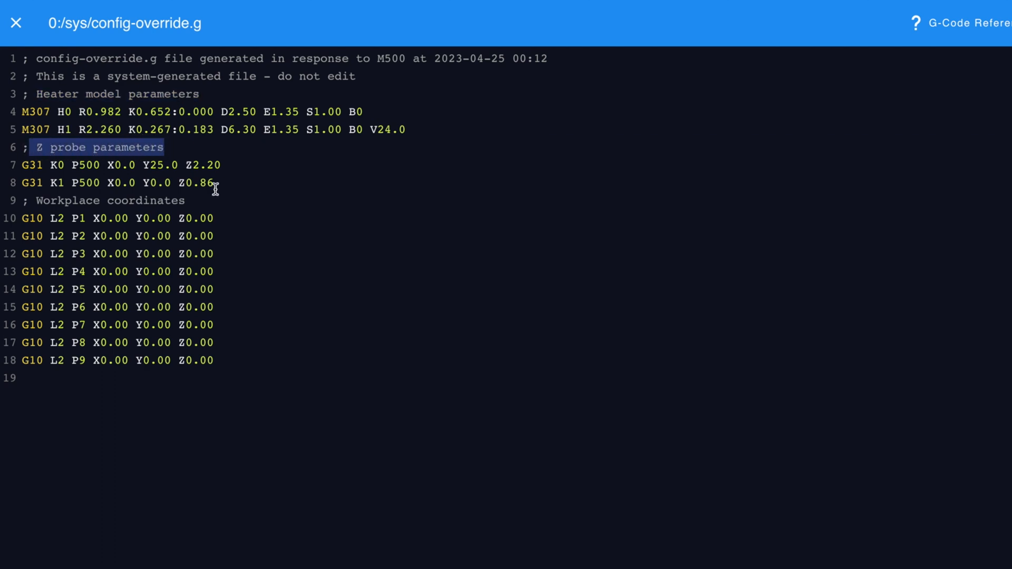
left_click_drag(26, 164, 219, 183)
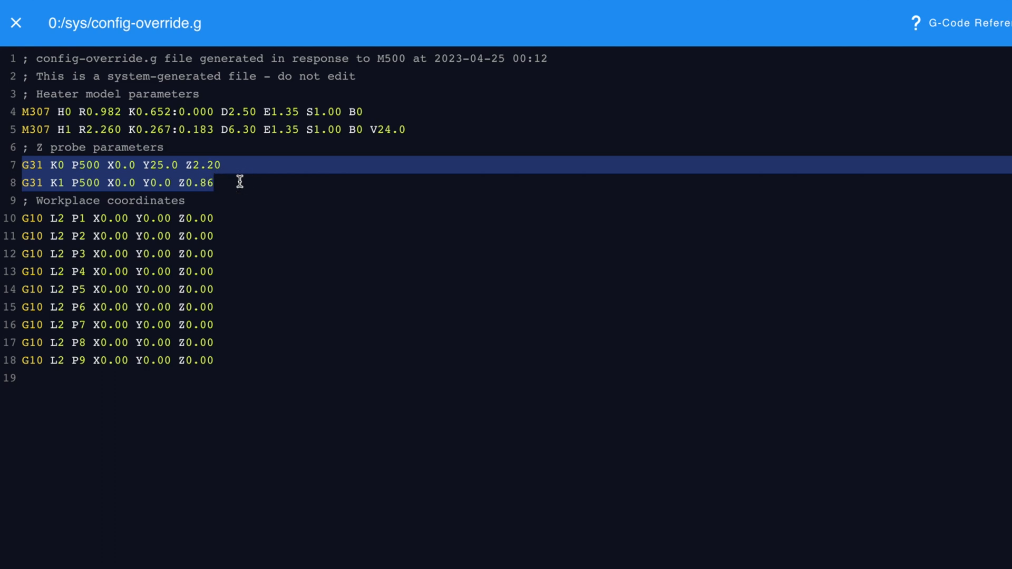
key("Delete")
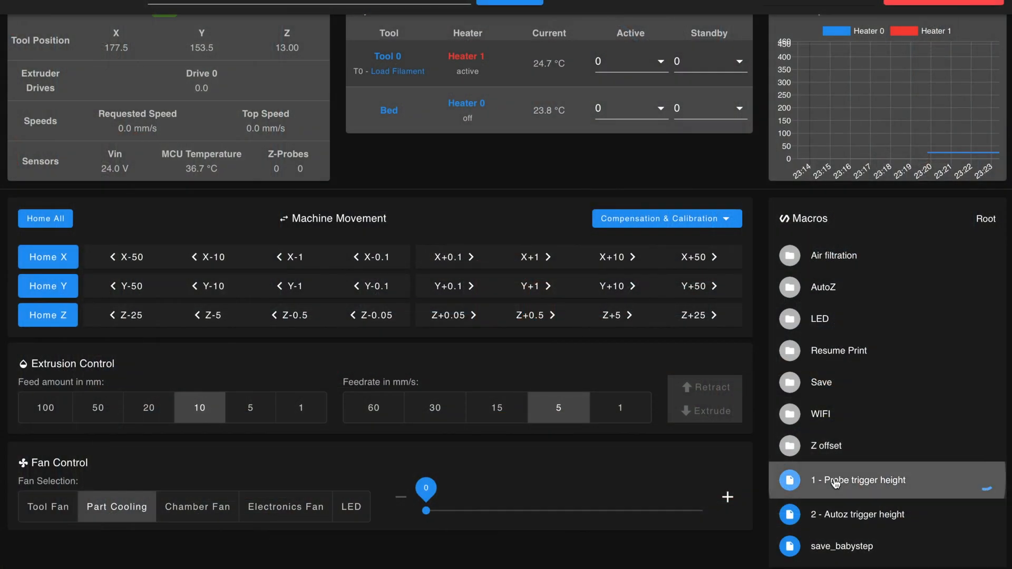
- Run the '1 - Probe trigger height' macro, then '2 - Autoz trigger height'
left_click(859, 480)
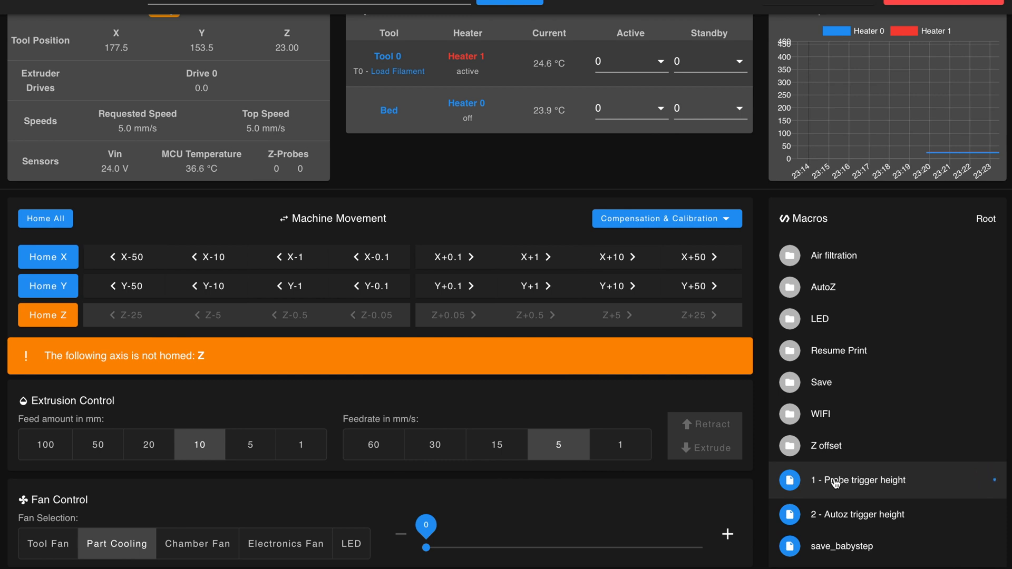
left_click(858, 480)
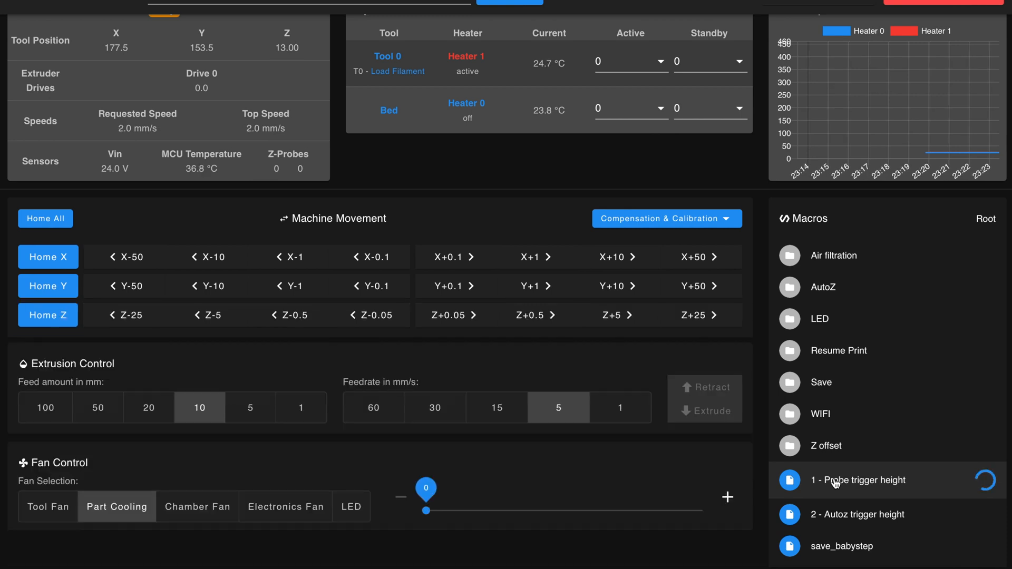
left_click(836, 480)
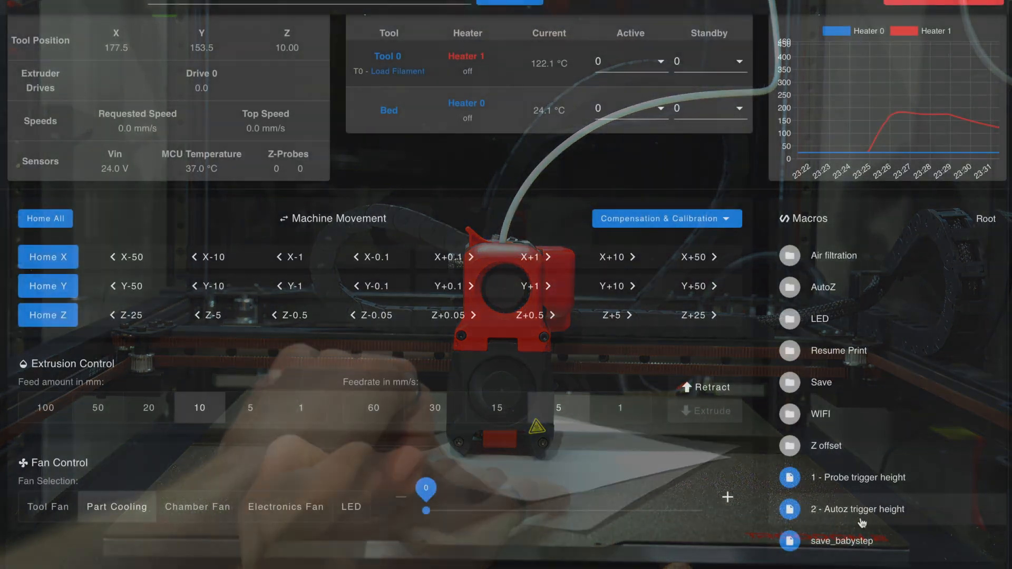
left_click(858, 509)
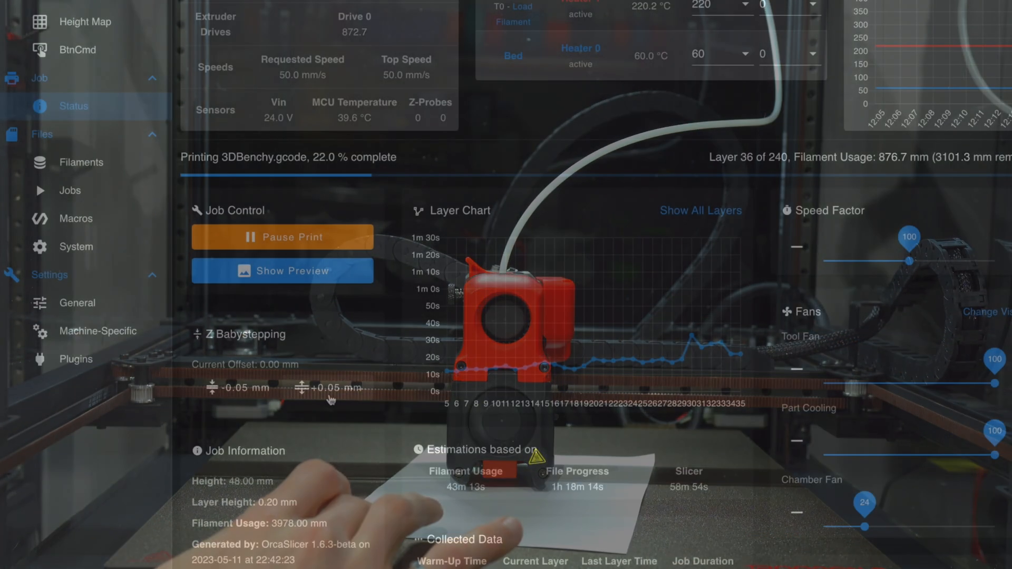
- Babystep Z up 0.05 mm twice and save it, storing G31 Z2.10 in config-override.g
left_click(327, 387)
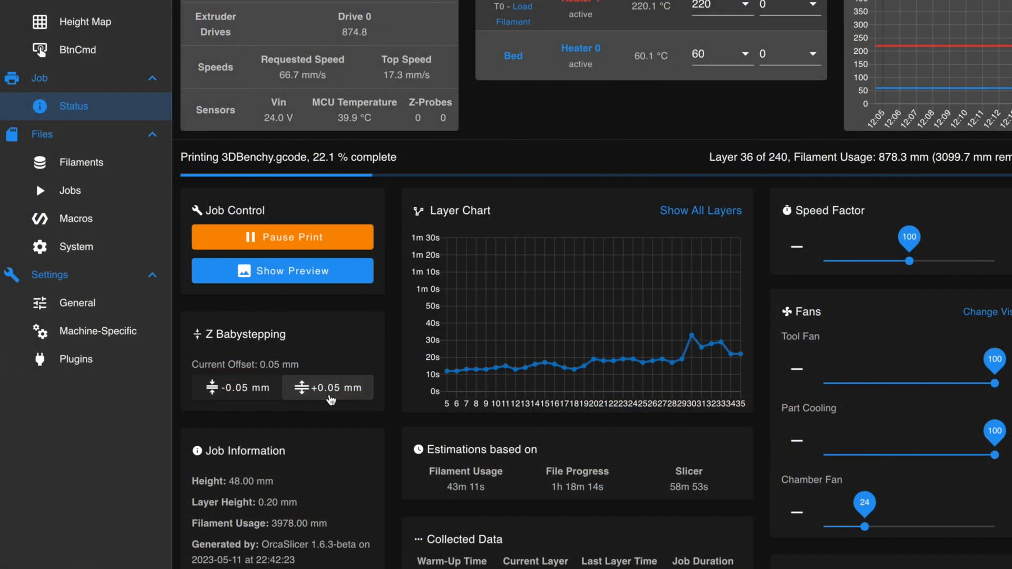
left_click(328, 387)
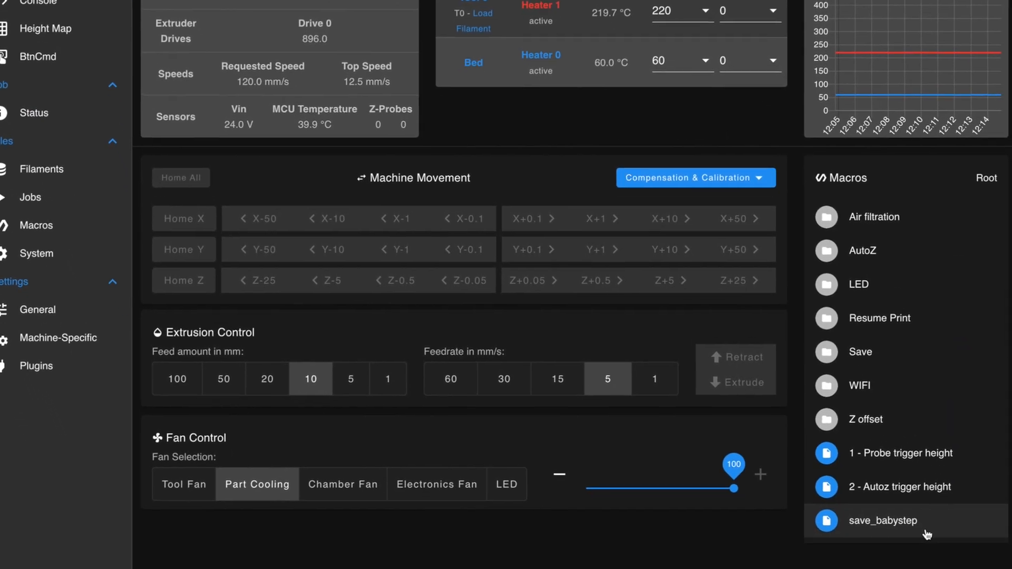
left_click(882, 520)
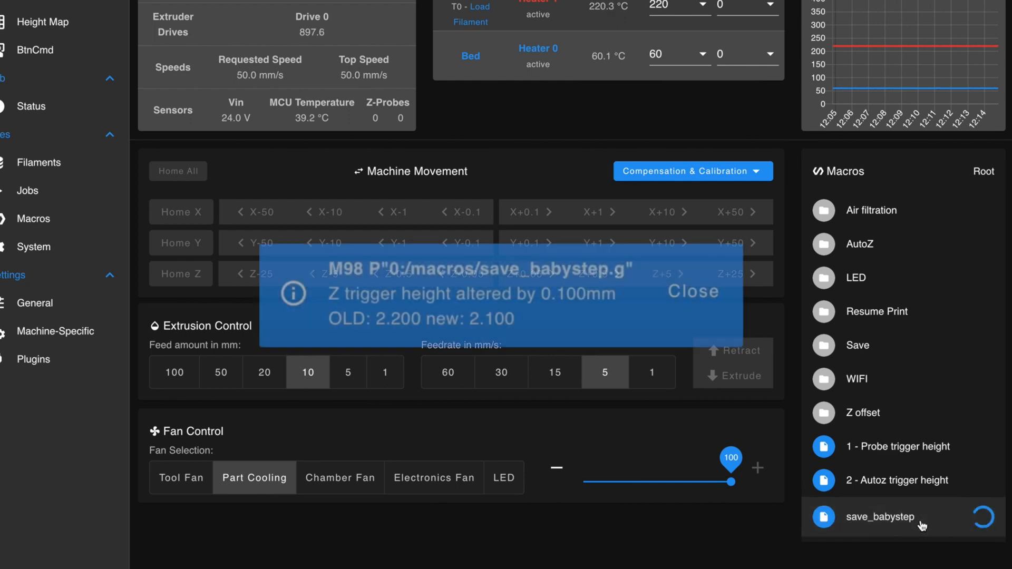
left_click(880, 517)
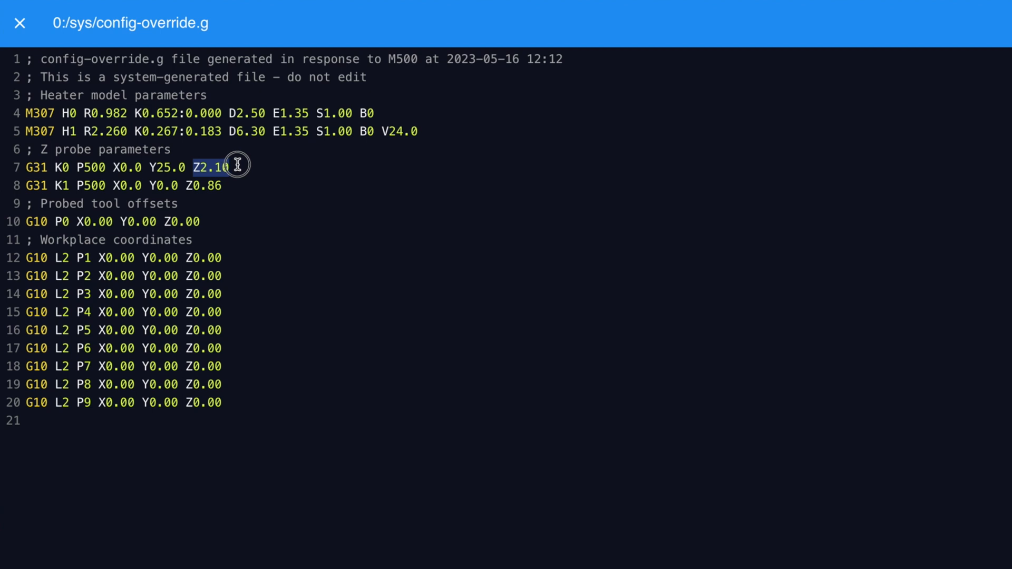
- PID-tune the bed with M303 H0 S110 and enter M303 T0 S230 for the hotend
left_click(18, 26)
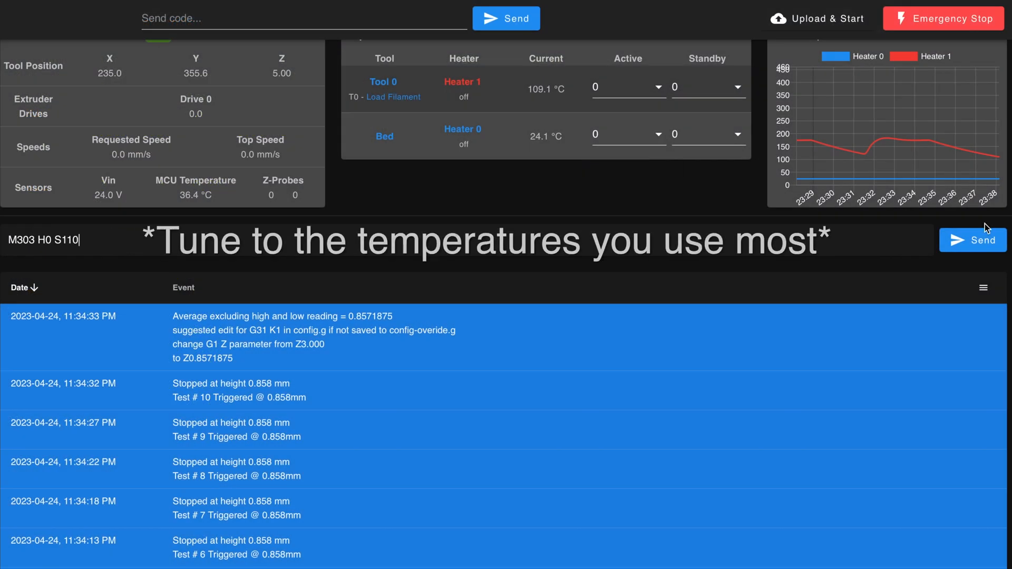
left_click(972, 241)
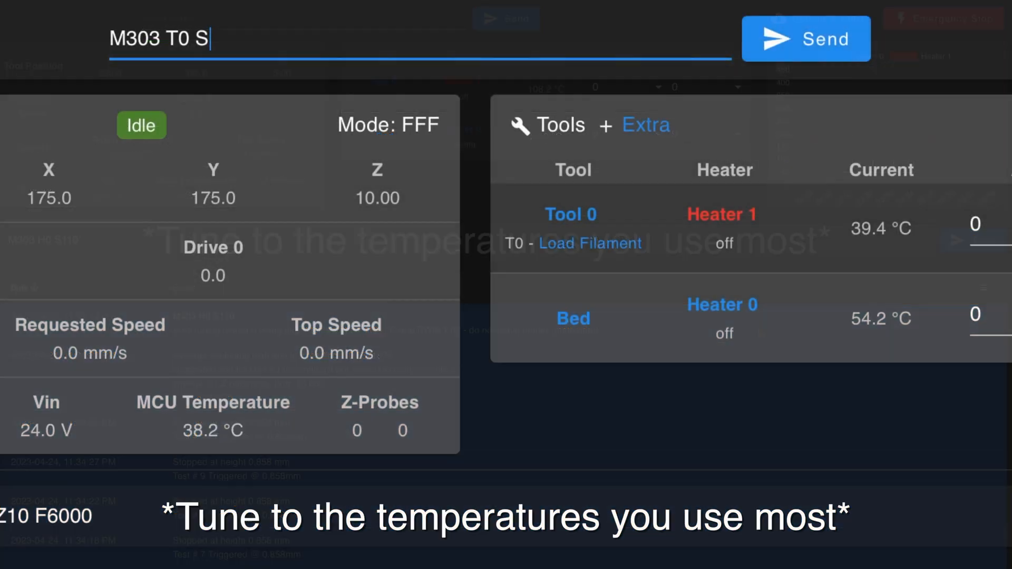
type("230")
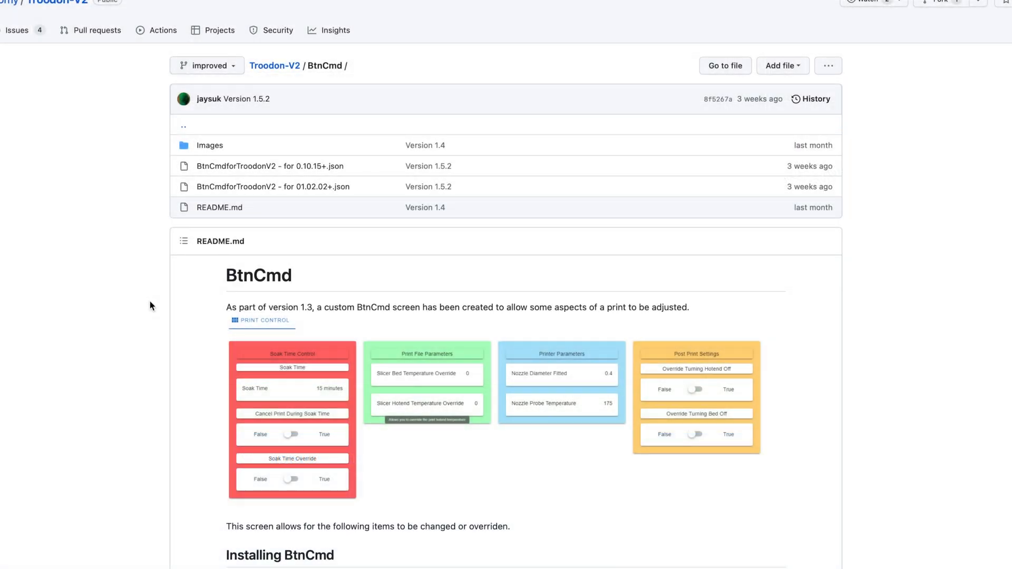
- Enter 0.6 as the Nozzle Diameter Fitted value on the BtnCmd Print Control panel
scroll("down", 3)
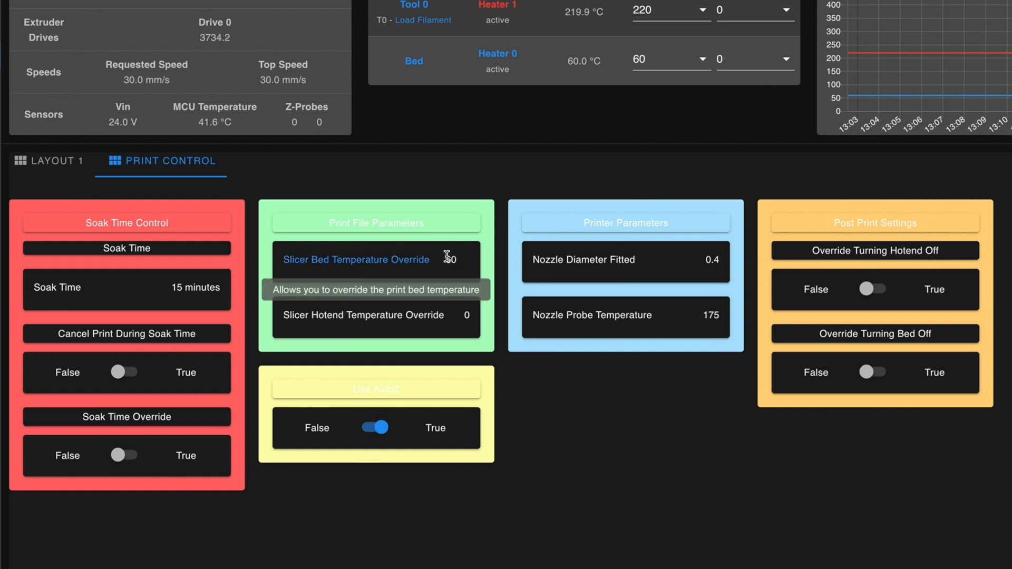
mouse_move(722, 263)
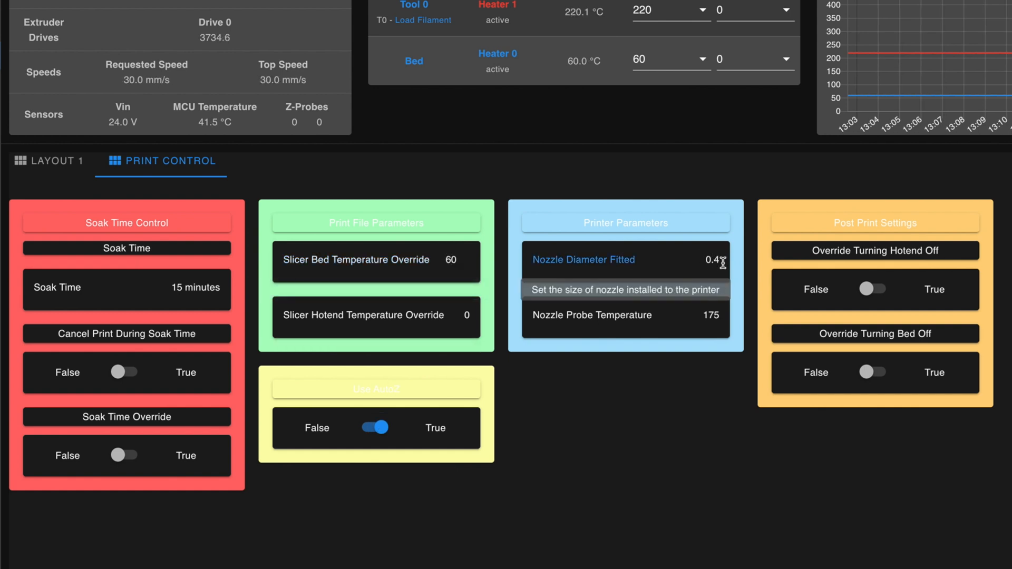
type("0.6")
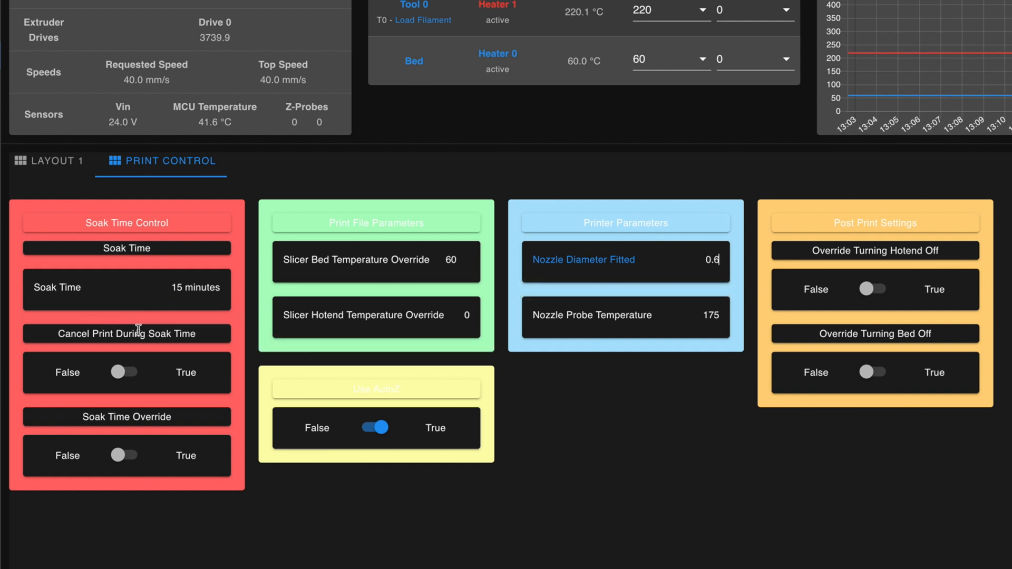
mouse_move(188, 290)
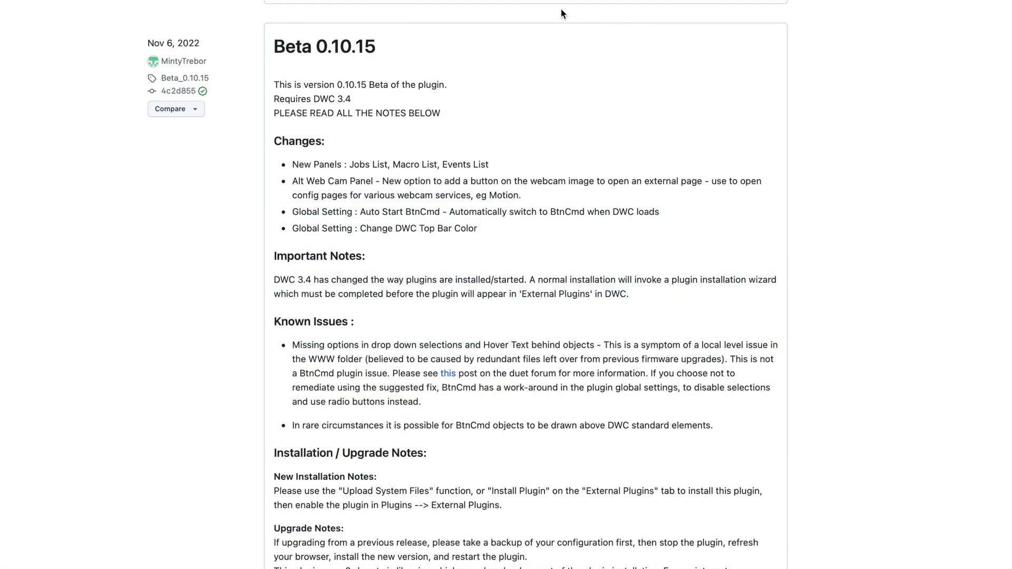
- Download the BtnCmd release asset and upload it through Upload System Files
scroll("down", 3)
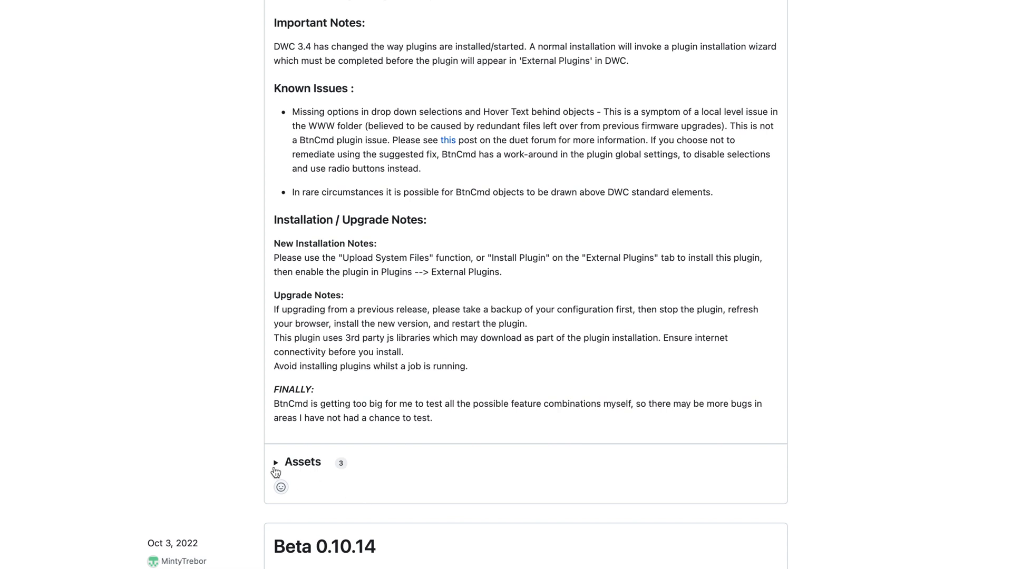
right_click(337, 437)
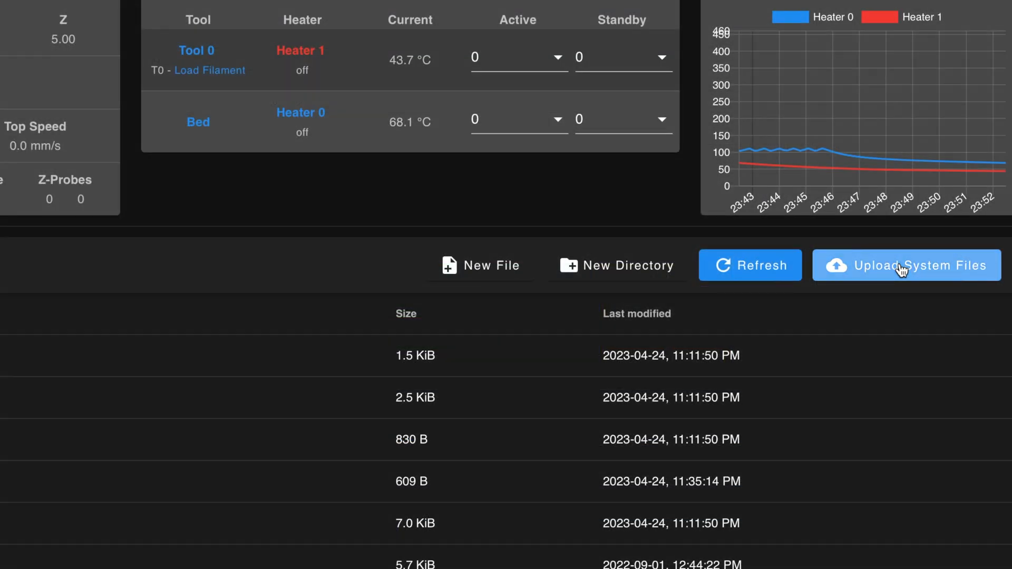
left_click(907, 265)
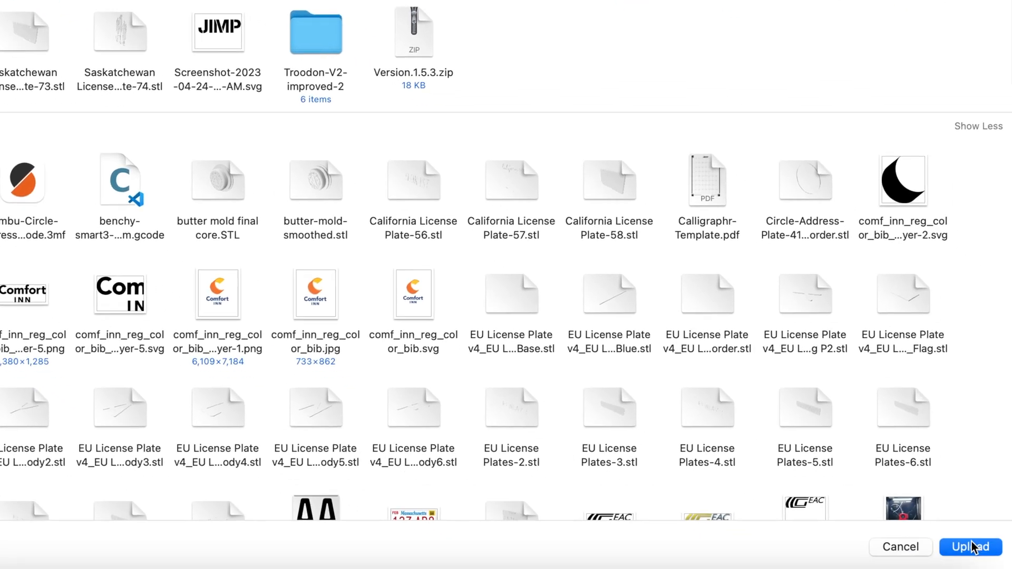
left_click(967, 547)
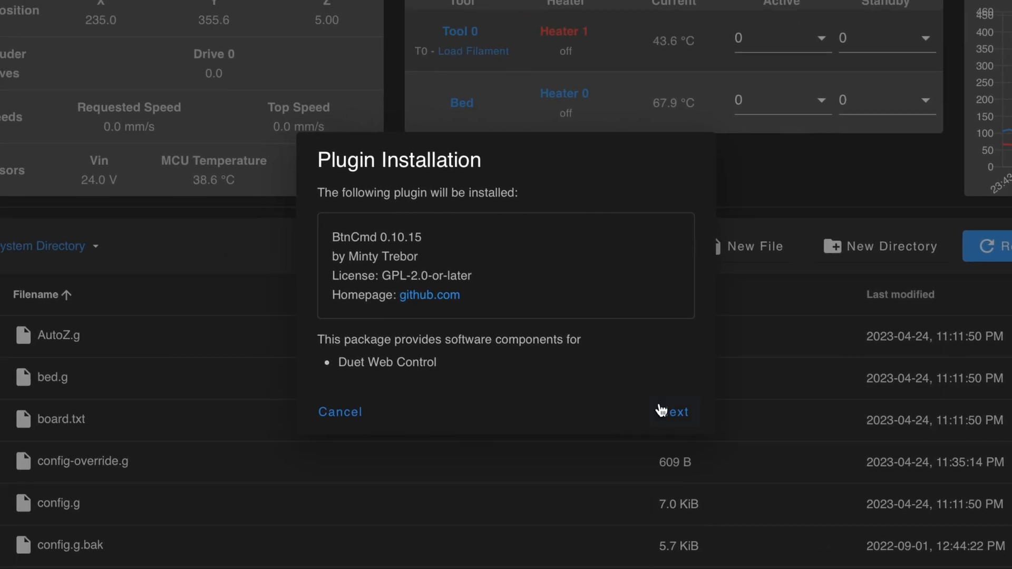
- Step through the installer to finish, then start the BtnCmd 0.10.15 plugin under External Plugins
left_click(676, 412)
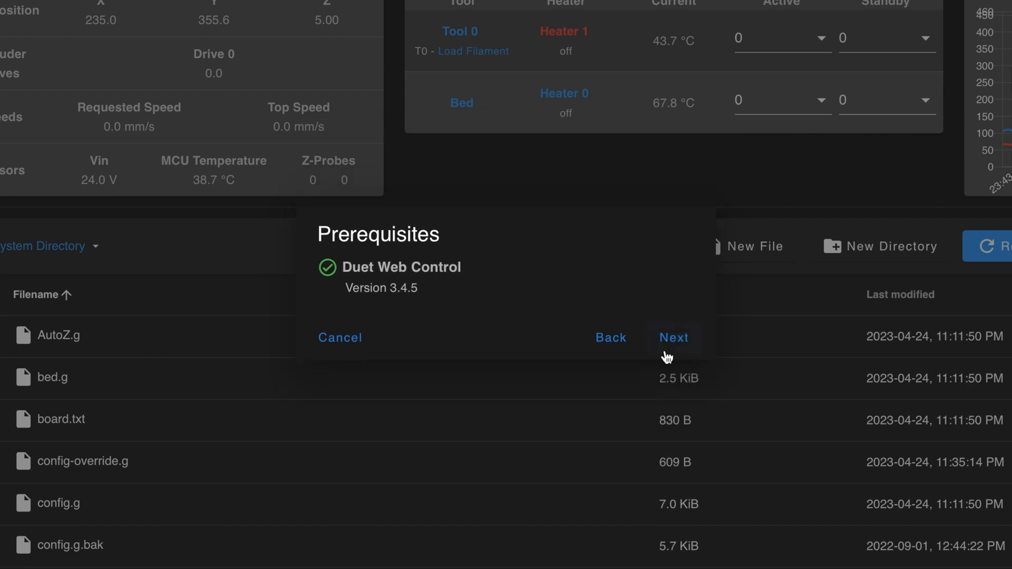
left_click(673, 337)
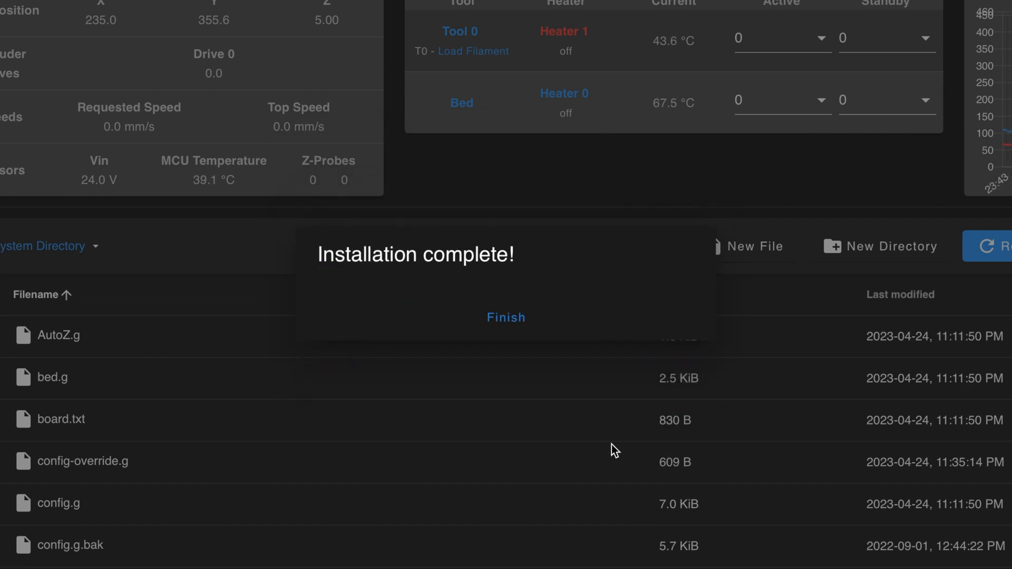
left_click(506, 317)
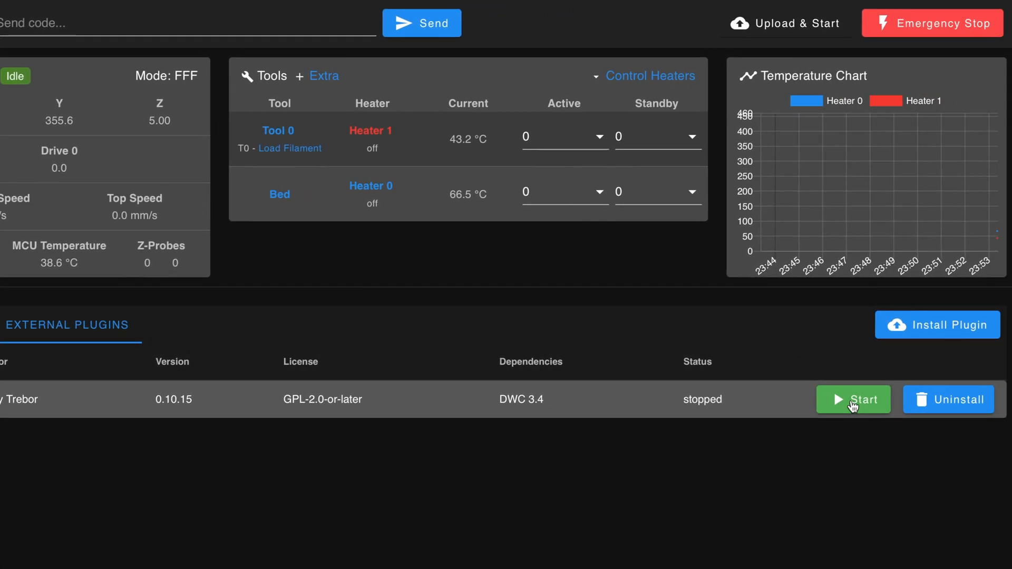
left_click(853, 399)
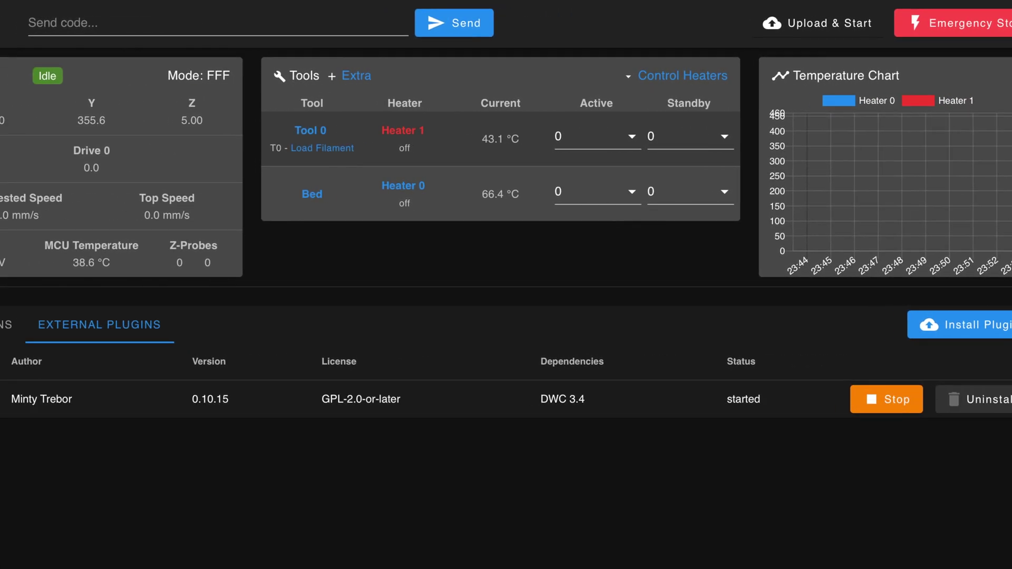
left_click(20, 20)
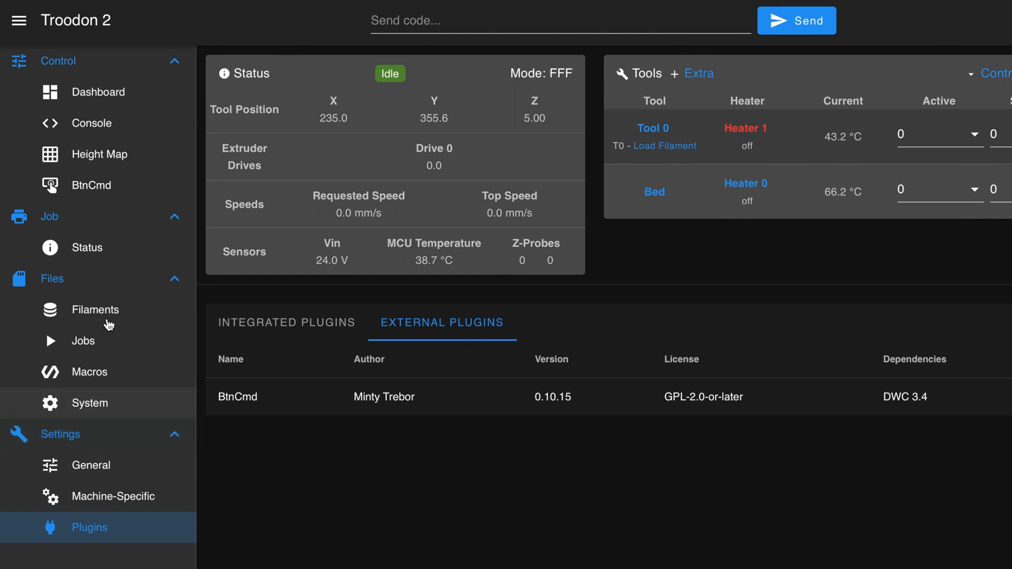
- Import the Print Control layout into BtnCmd from the downloaded json layout file
left_click(91, 185)
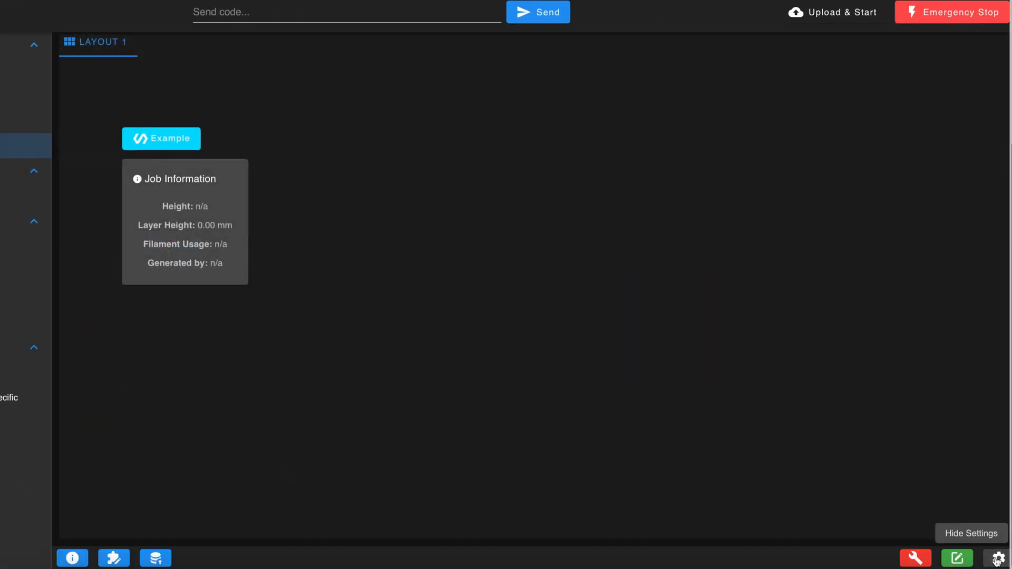
left_click(1000, 557)
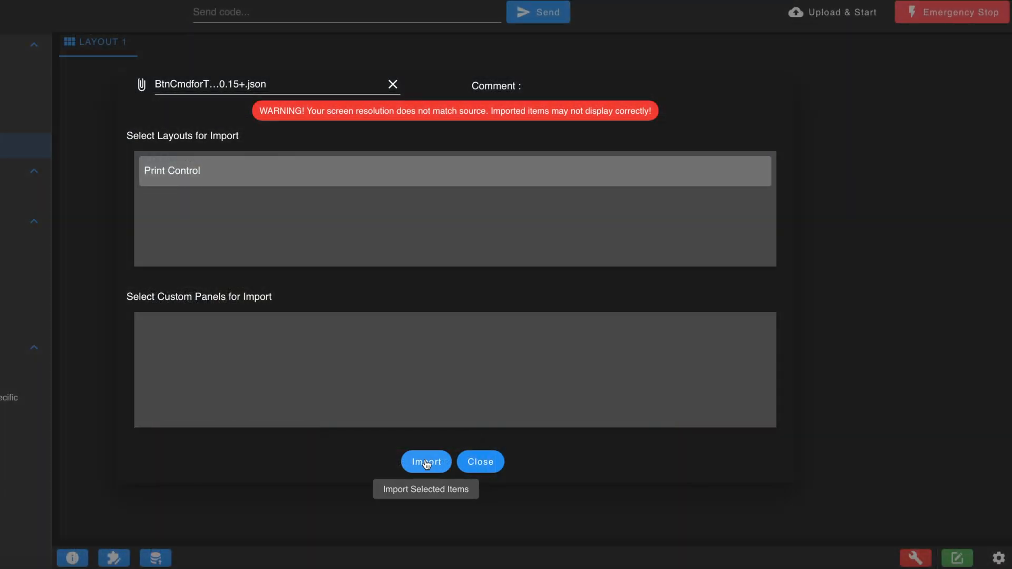
left_click(426, 461)
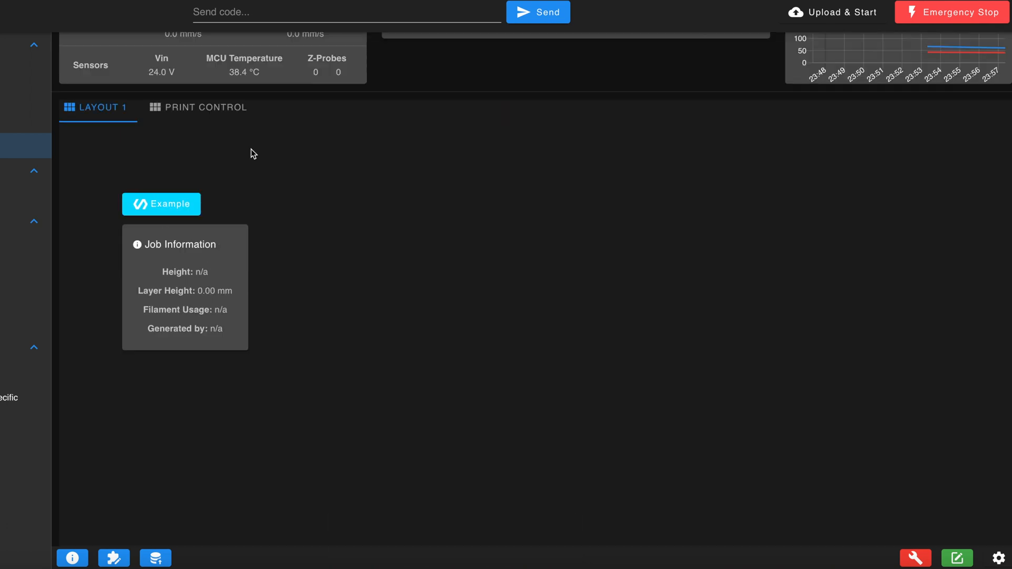
left_click(205, 107)
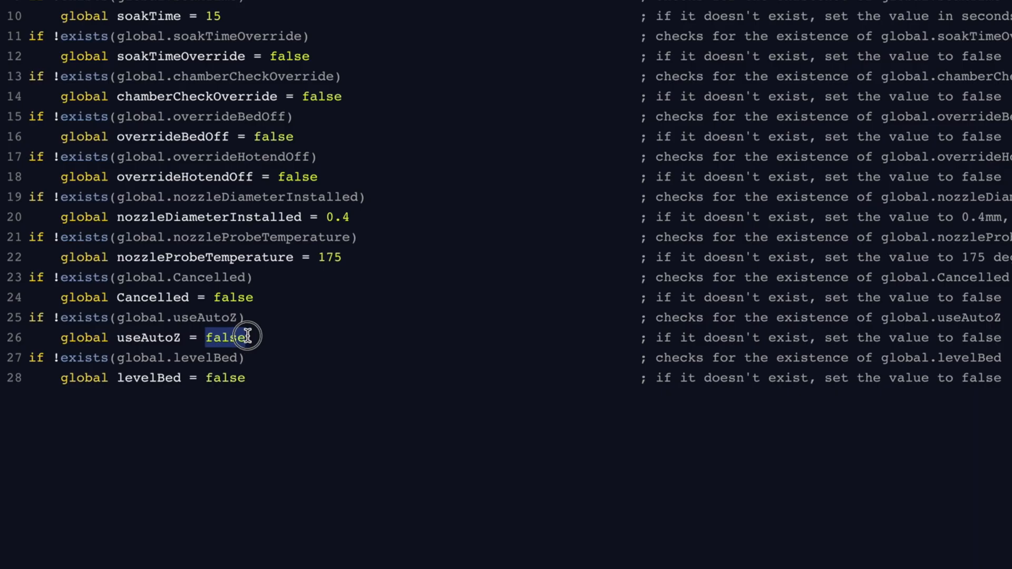
- Clone the small panel showing False in the BtnCmd print controls layout
type("tru")
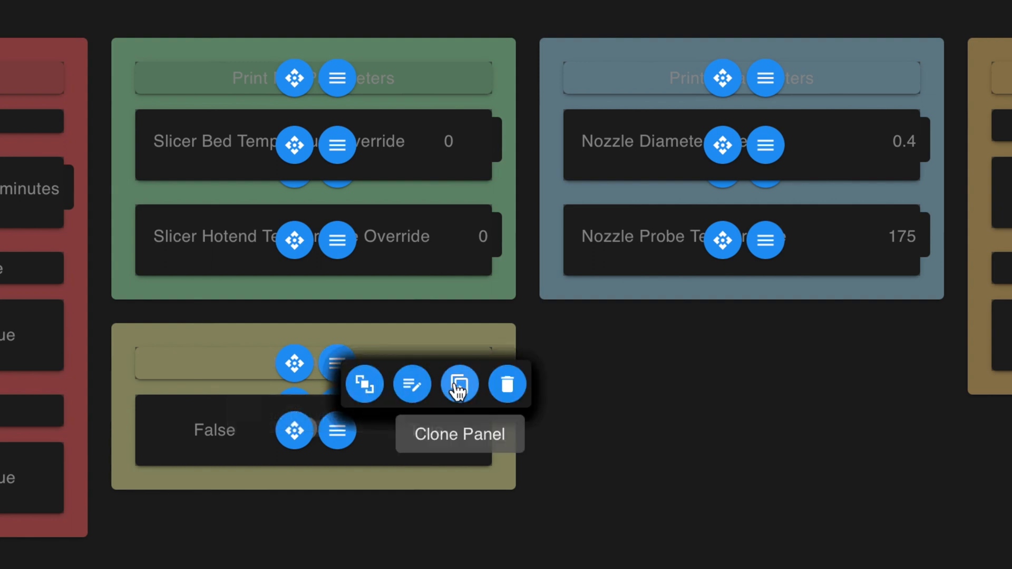
left_click(459, 384)
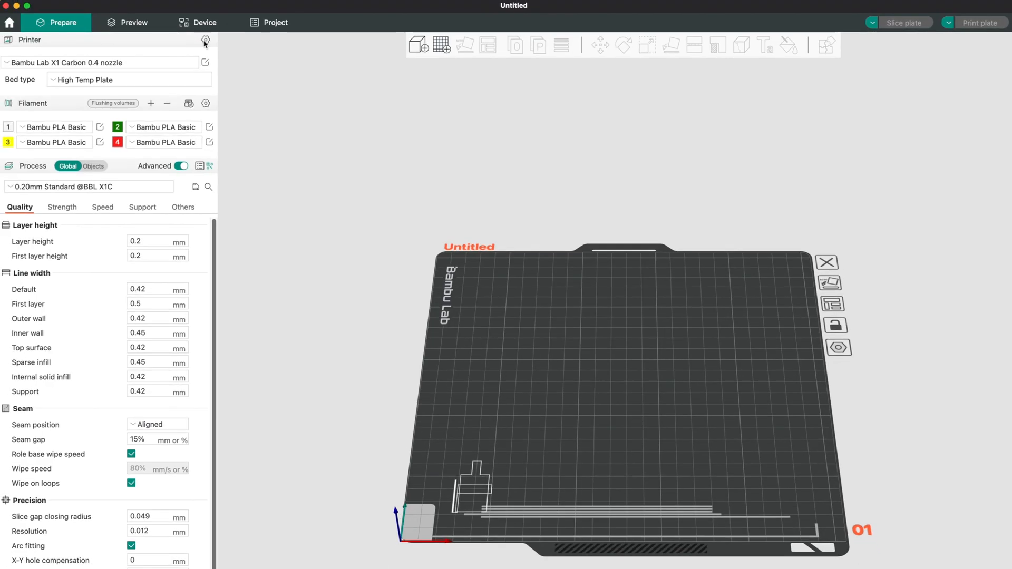
- Add the Vivedino Troodon 2.0 RRF and Klipper 0.4mm nozzle profiles and confirm
left_click(205, 39)
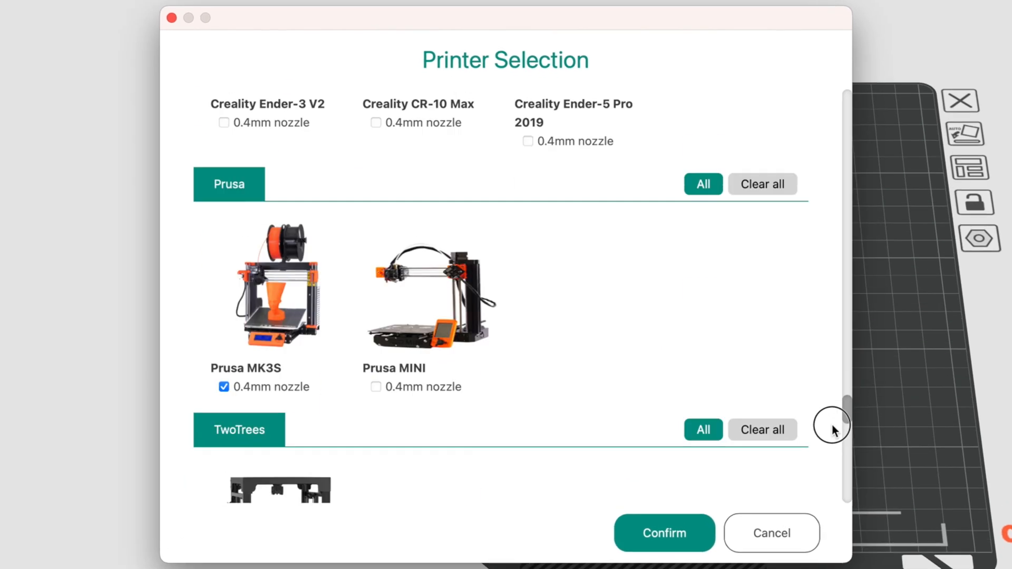
scroll("down", 3)
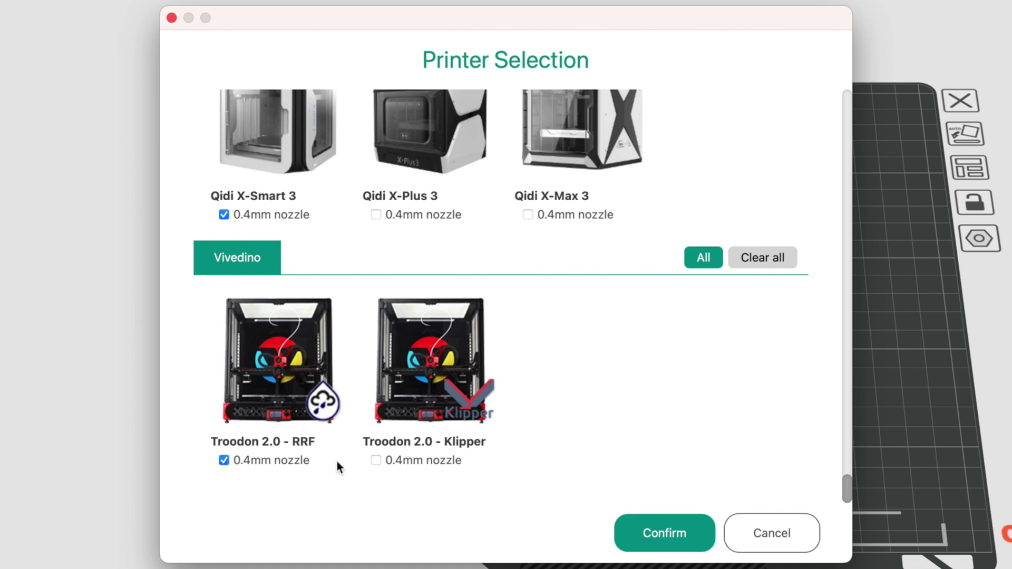
left_click(374, 460)
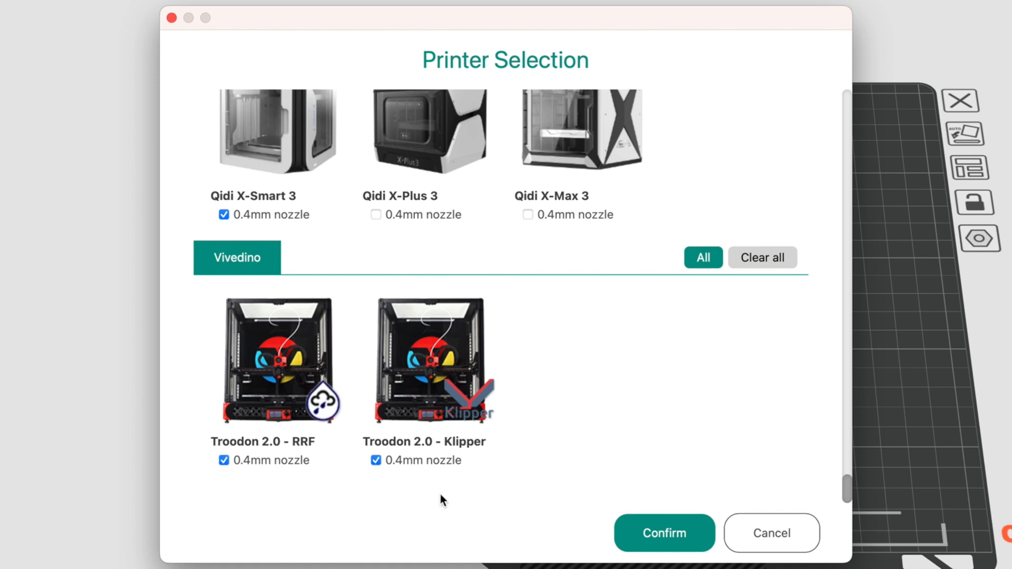
left_click(664, 533)
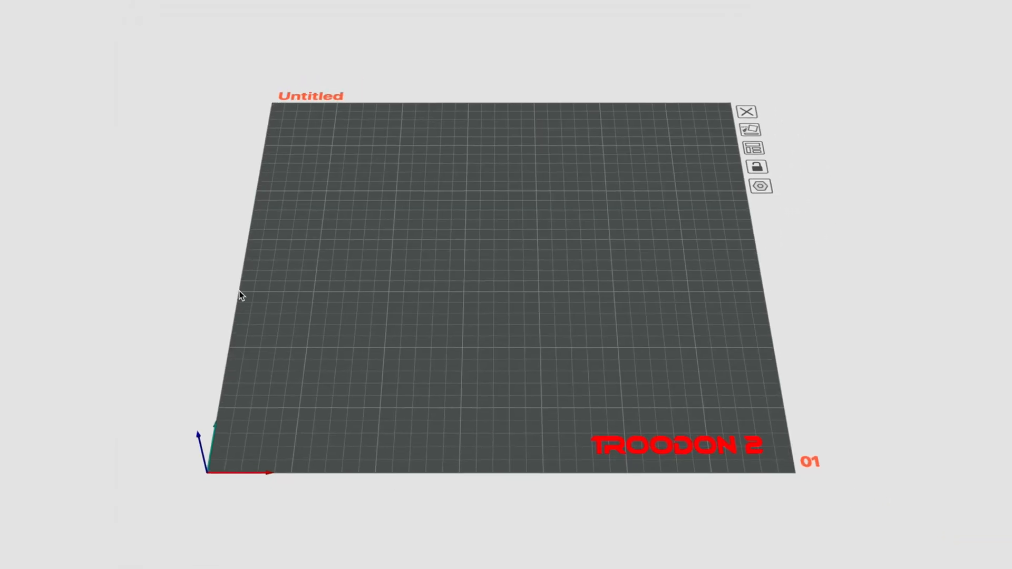
right_click(548, 301)
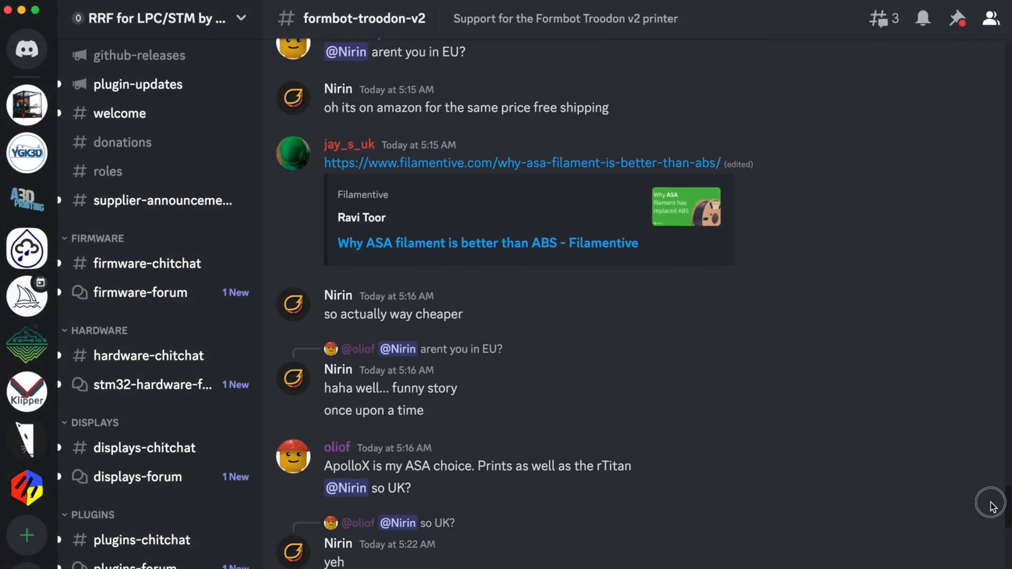
- Browse the YGK3D membership page's Troodon 2.0 printed parts and touchscreen bezel posts
left_click(21, 151)
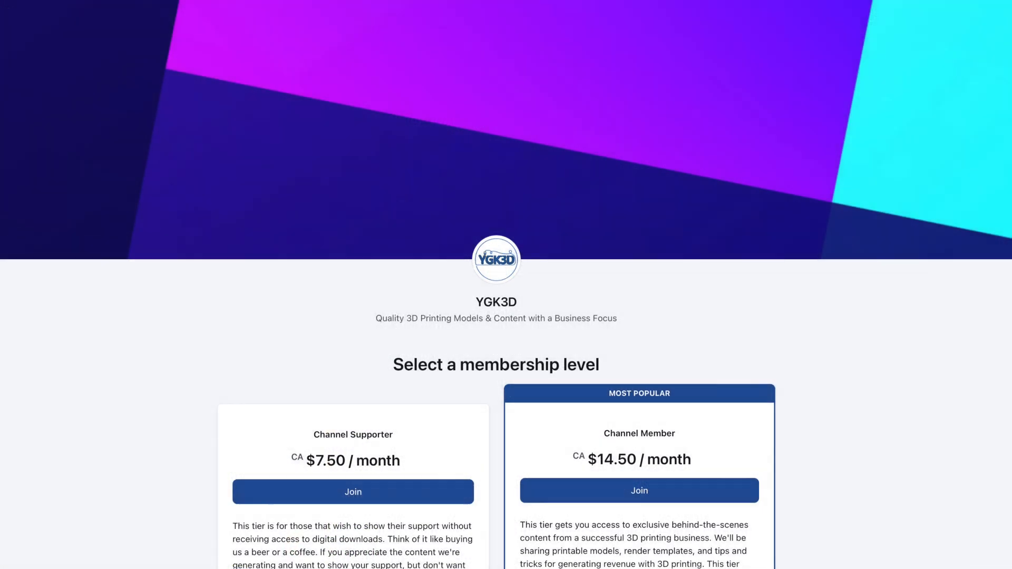
scroll("down", 3)
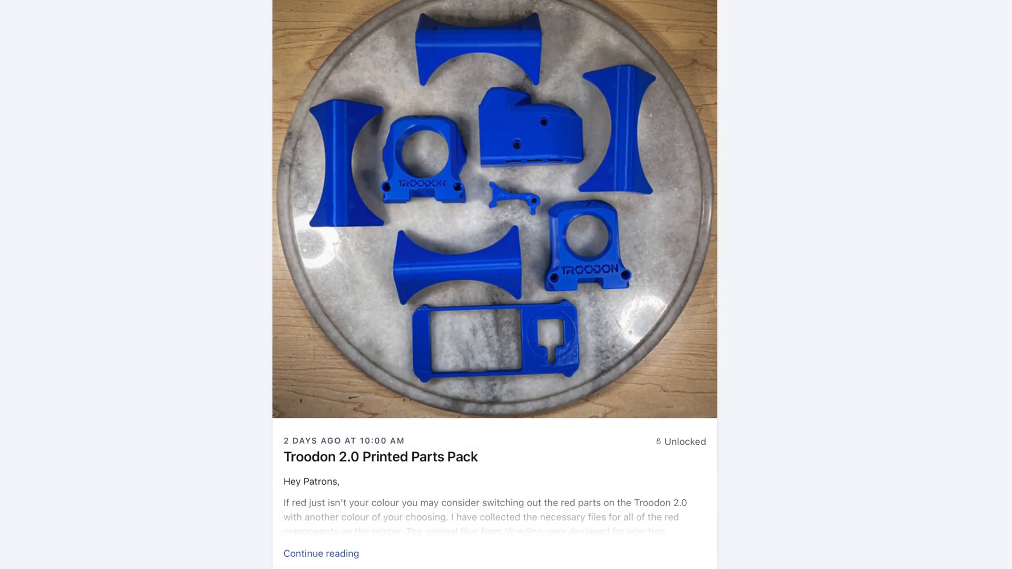
scroll("down", 3)
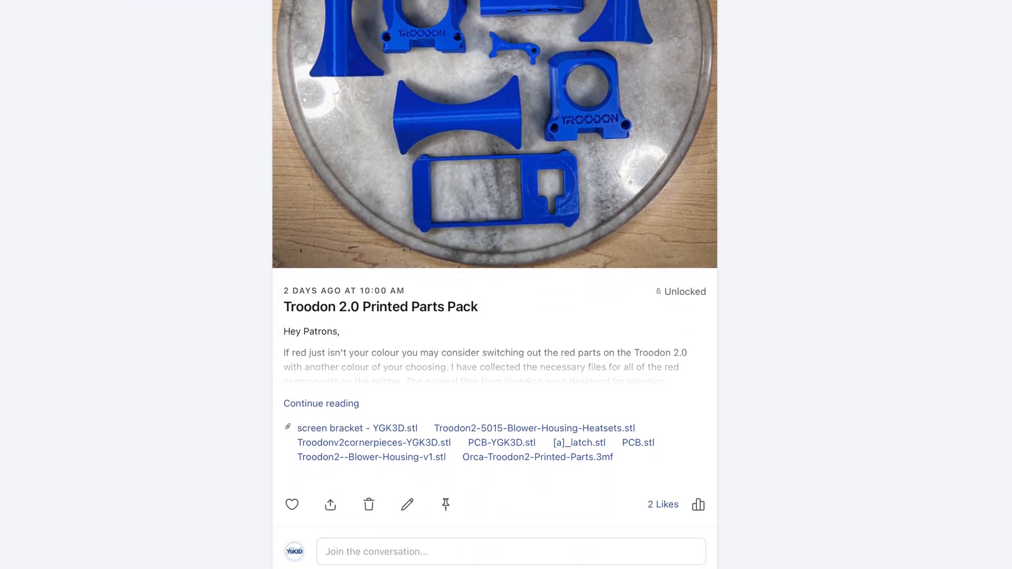
scroll("down", 3)
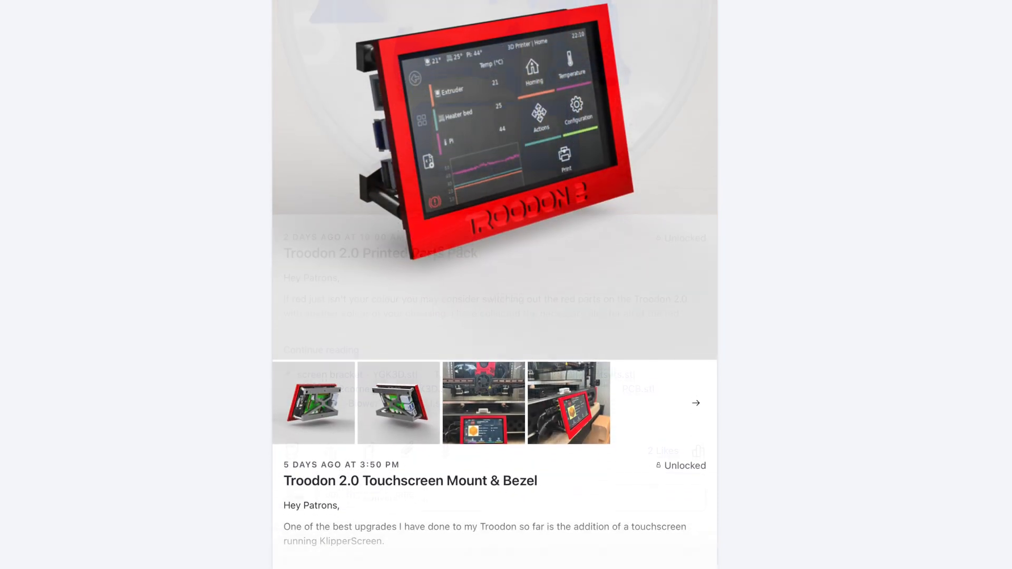
scroll("down", 3)
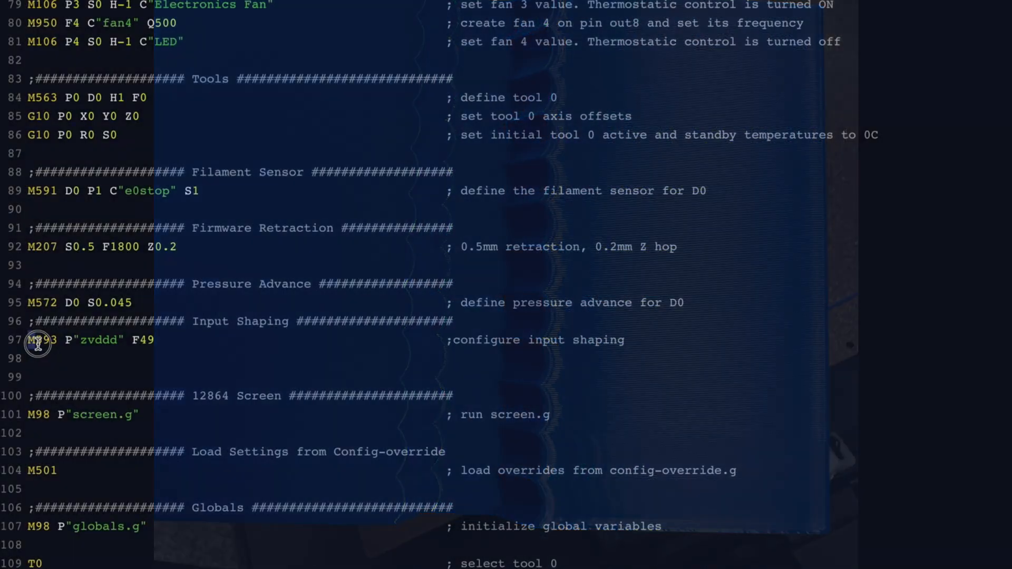
- Select and copy line 97, M593 P"zvddd" F49, from config.g
left_click_drag(37, 340, 159, 340)
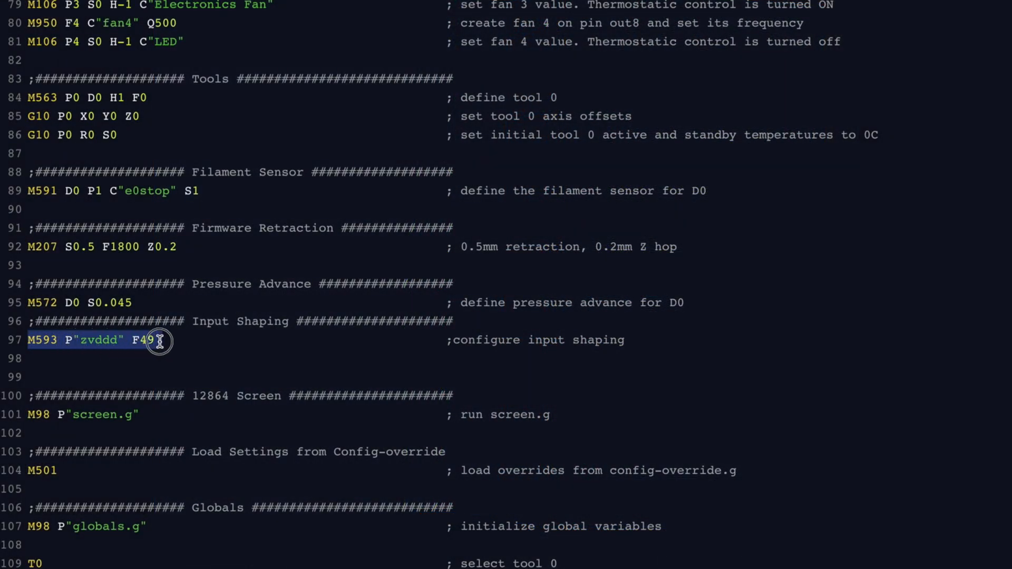
left_click(98, 10)
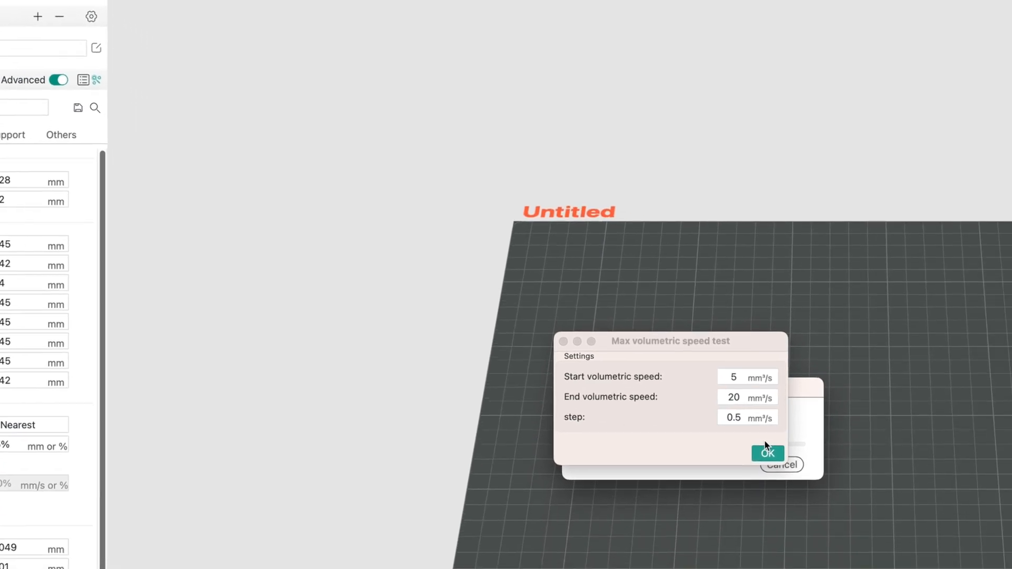
- Run the max flowrate calibration from 5 to 20 mm³/s in 0.5 steps
left_click(768, 453)
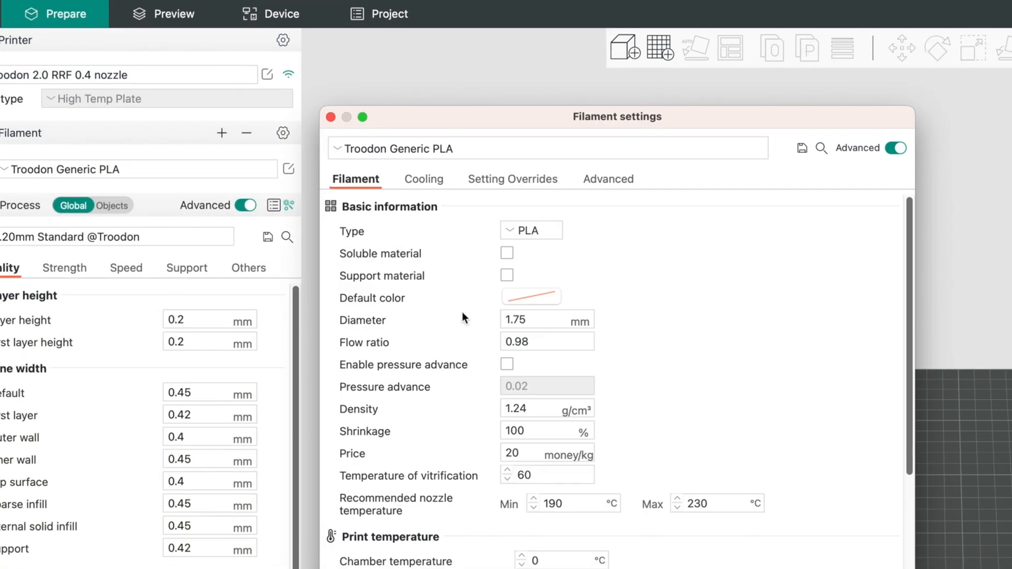
- Set Max volumetric speed to 9.5 mm³/s and save the PLA filament as a copy
scroll("down", 3)
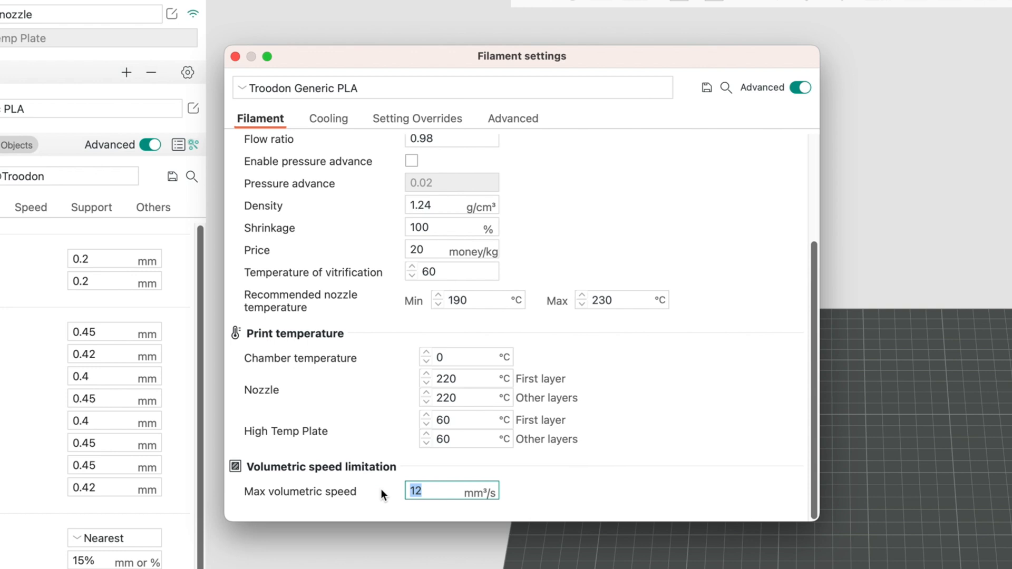
type("9.5")
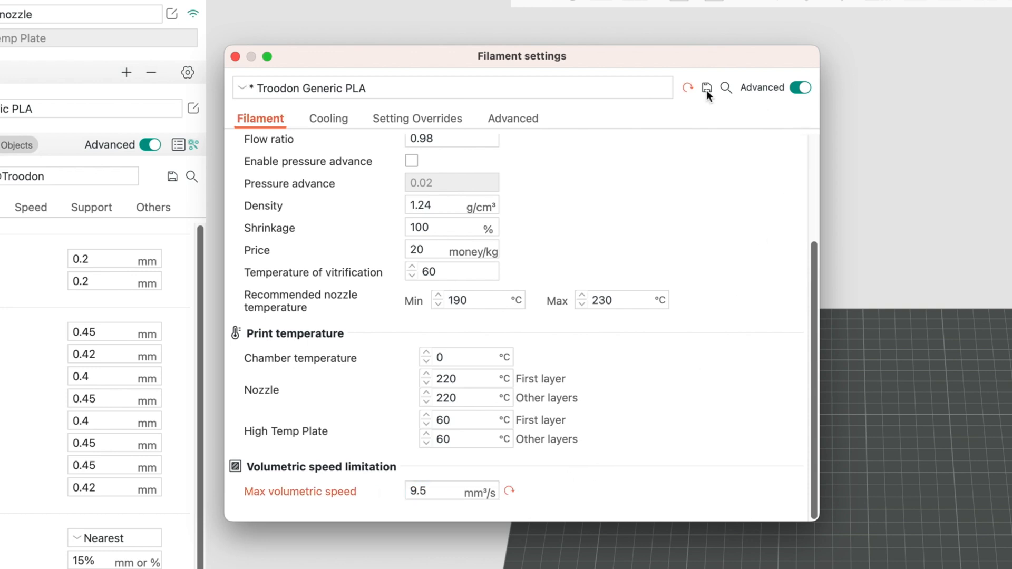
left_click(706, 87)
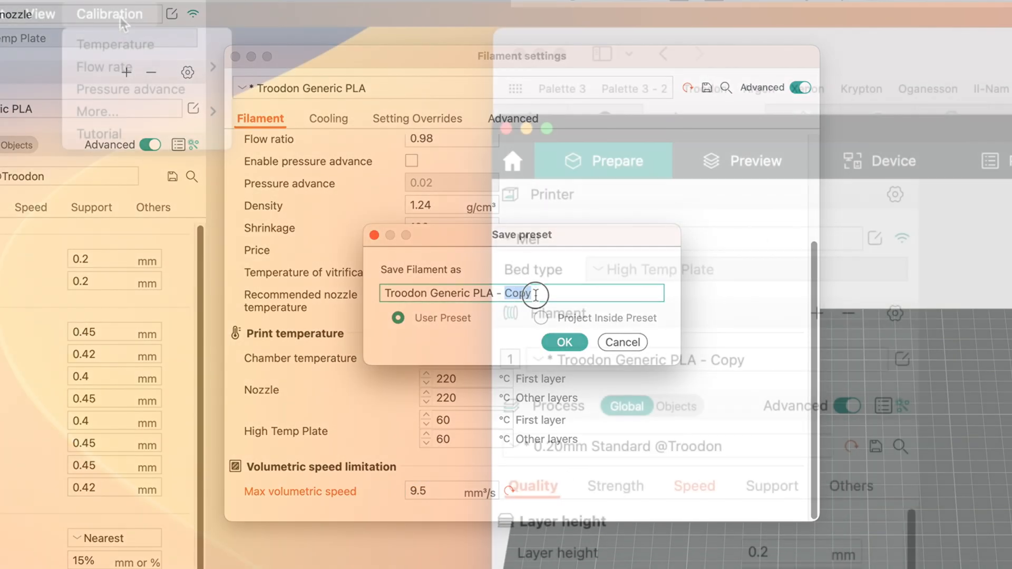
left_click(563, 341)
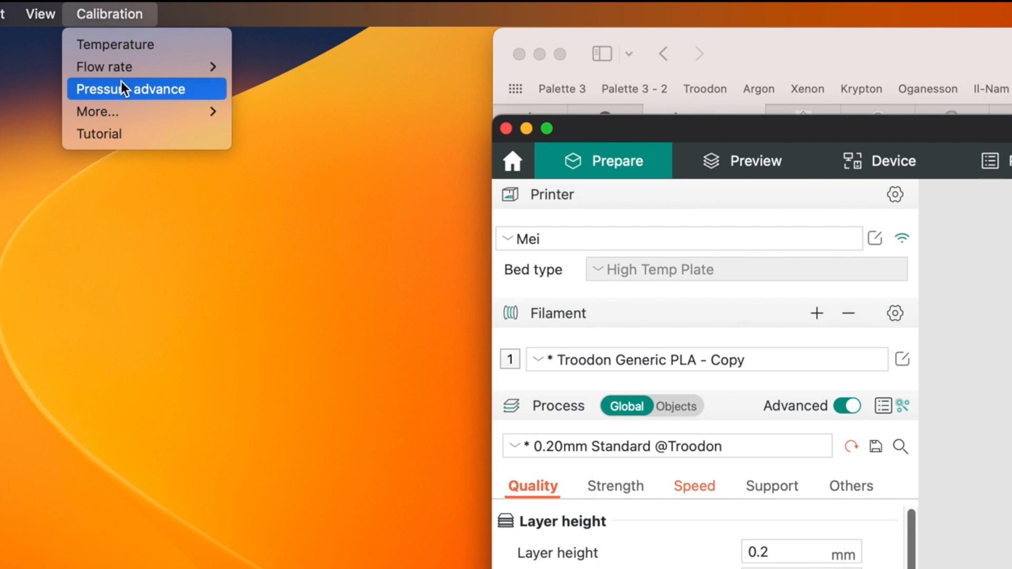
- Add M572 D0 S0.03 pressure advance to the Filament start G-code
left_click(129, 88)
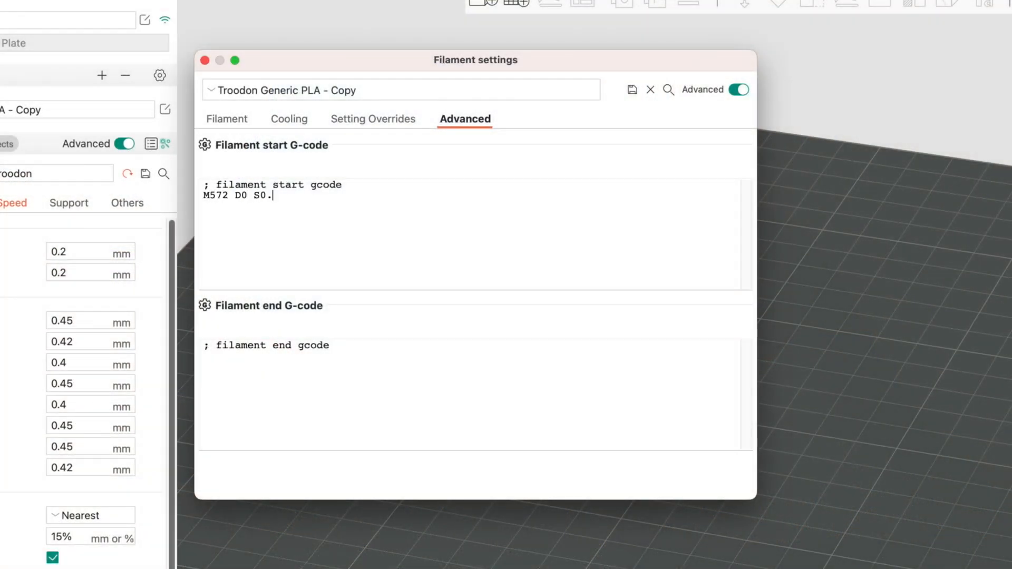
type("03")
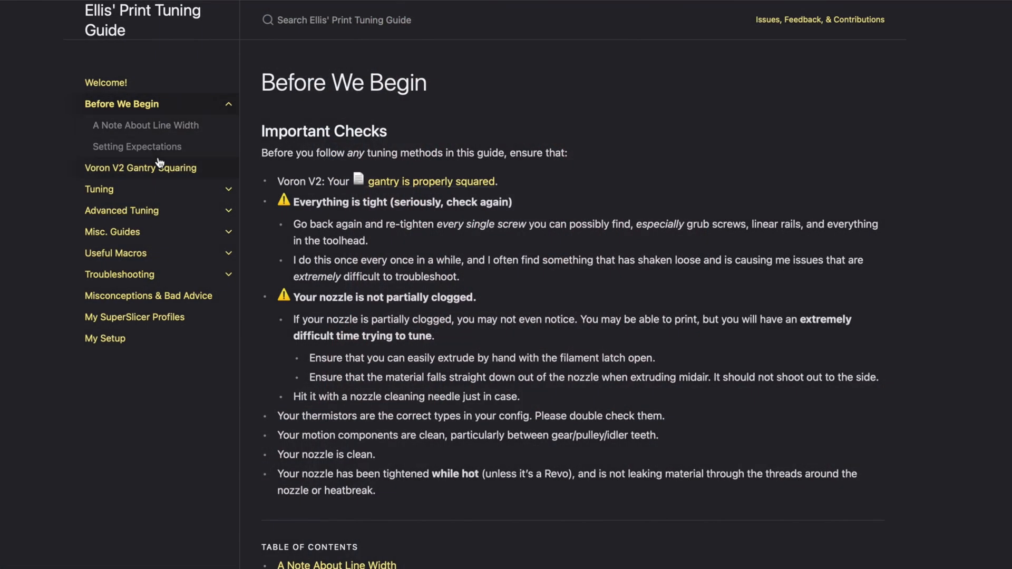
- View the Setting Expectations page's layer consistency example prints
left_click(137, 147)
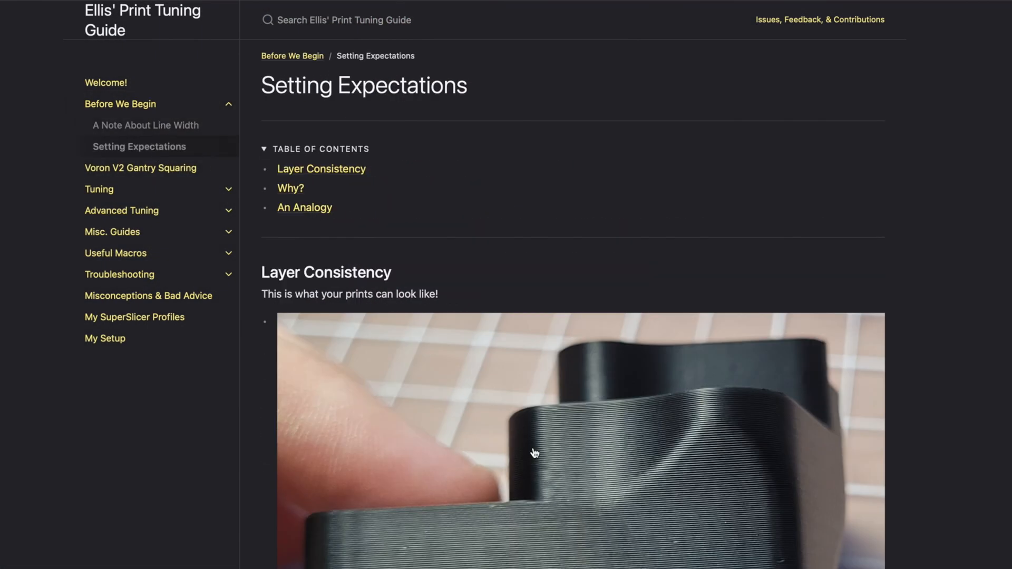
scroll("down", 3)
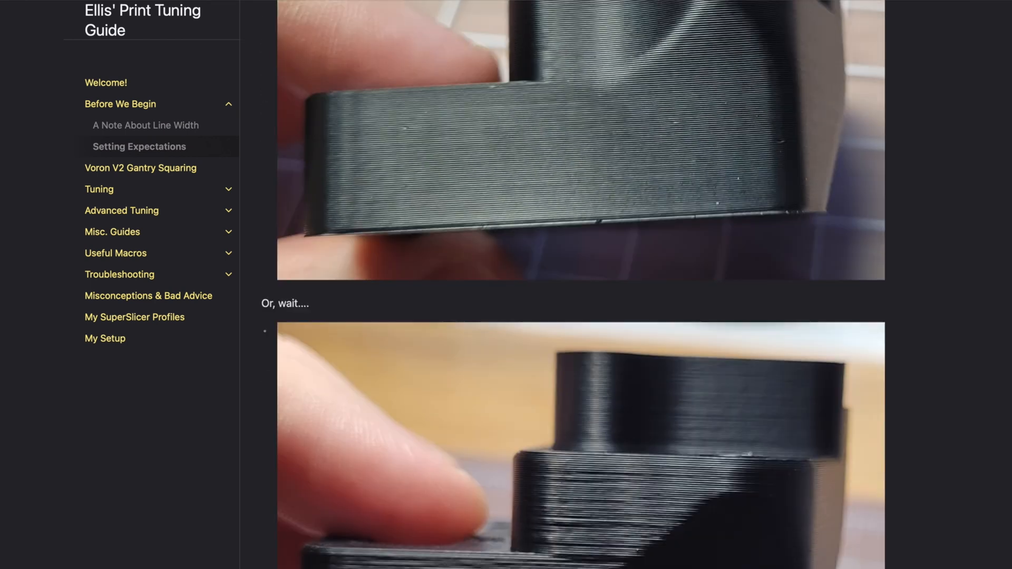